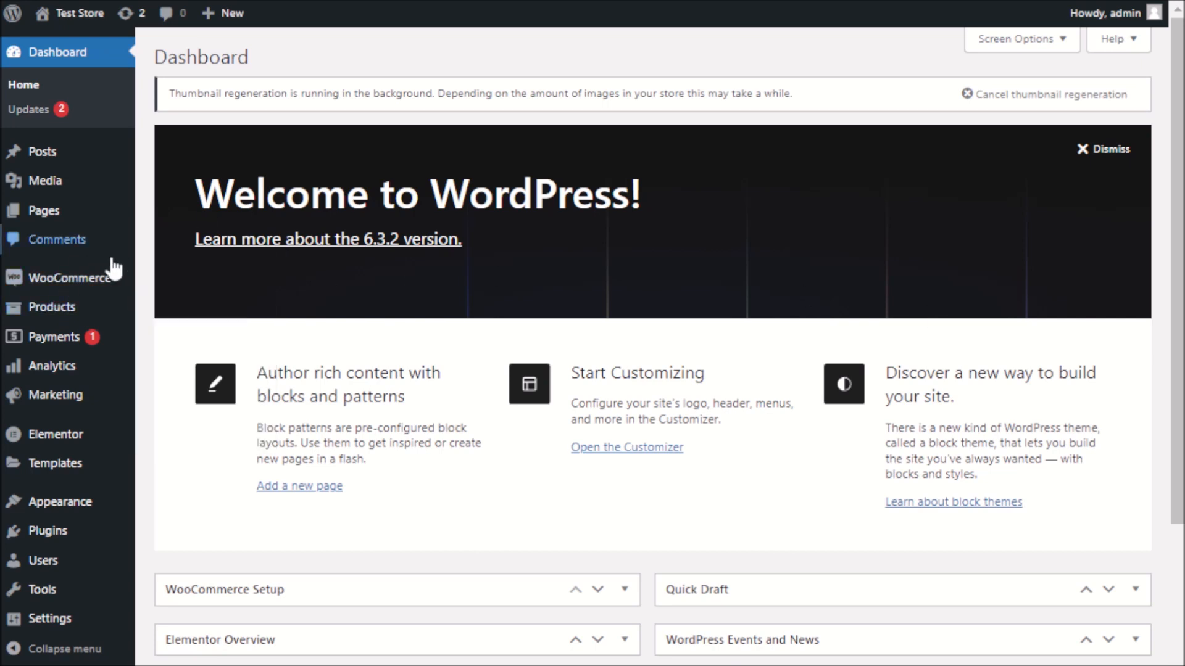
mouse_move(50, 306)
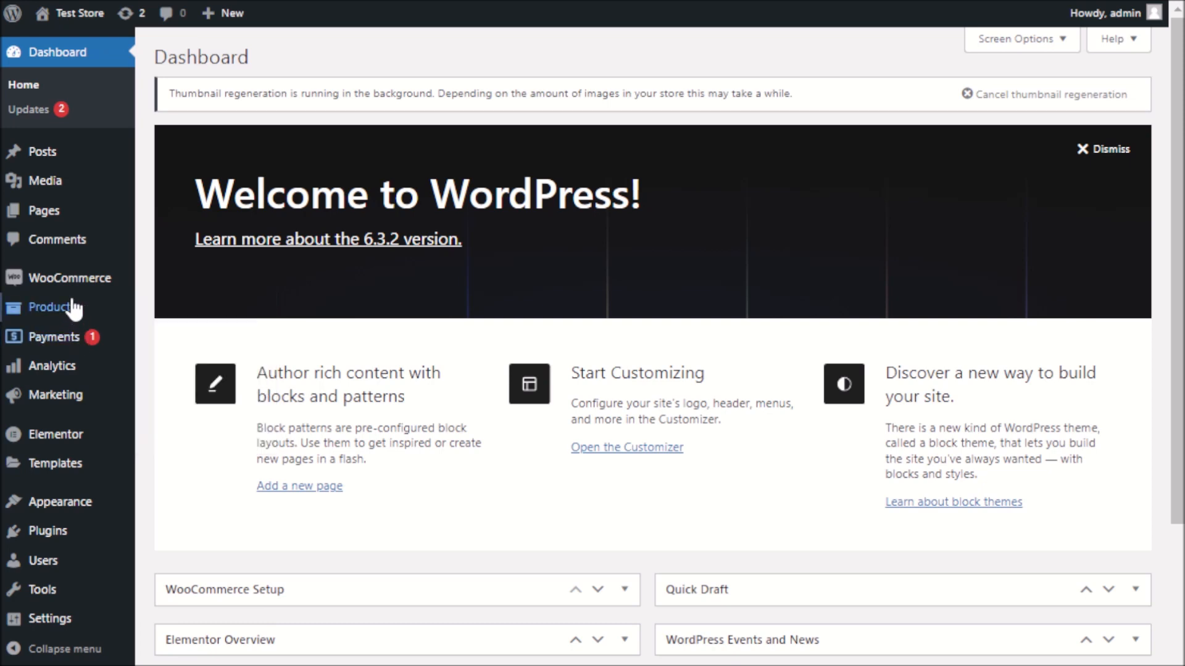
mouse_move(51, 307)
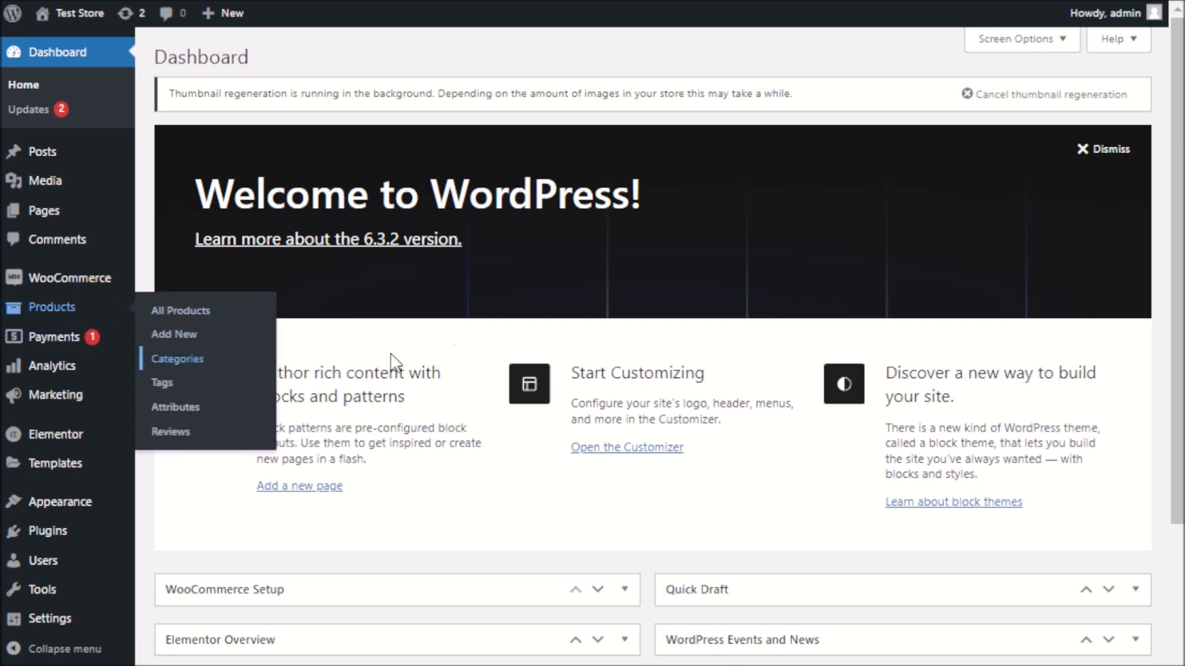
Go to the WooCommerce Product categories page from the admin sidebar
left_click(178, 359)
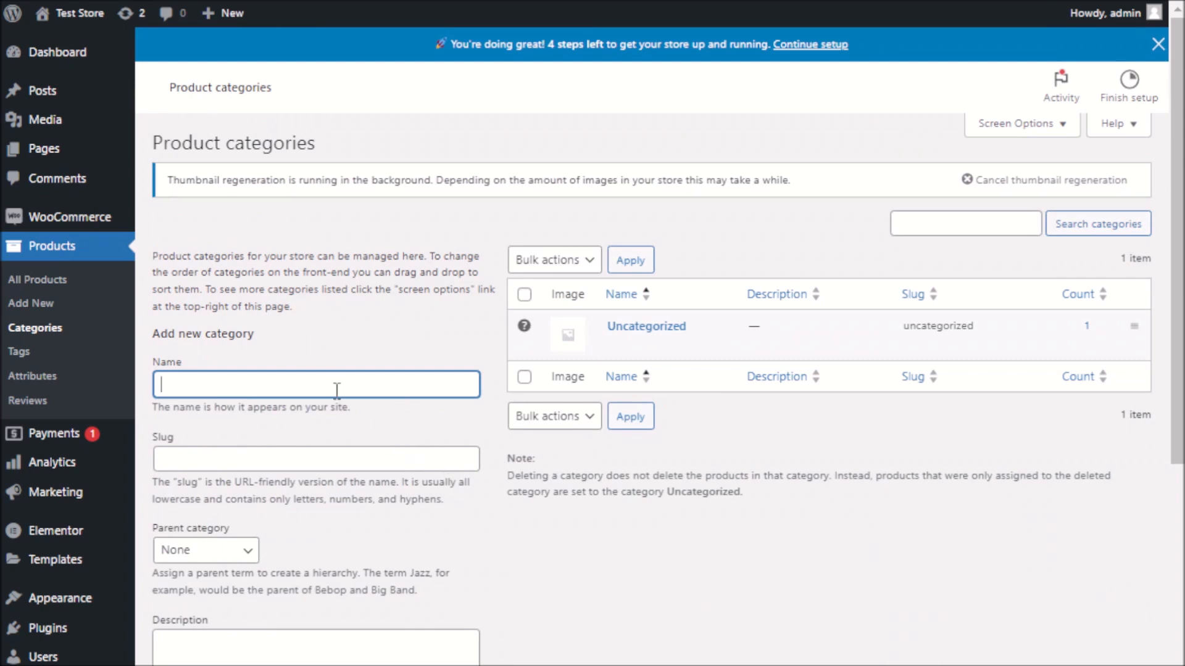
Add a product category named Test with slug test
type("Test")
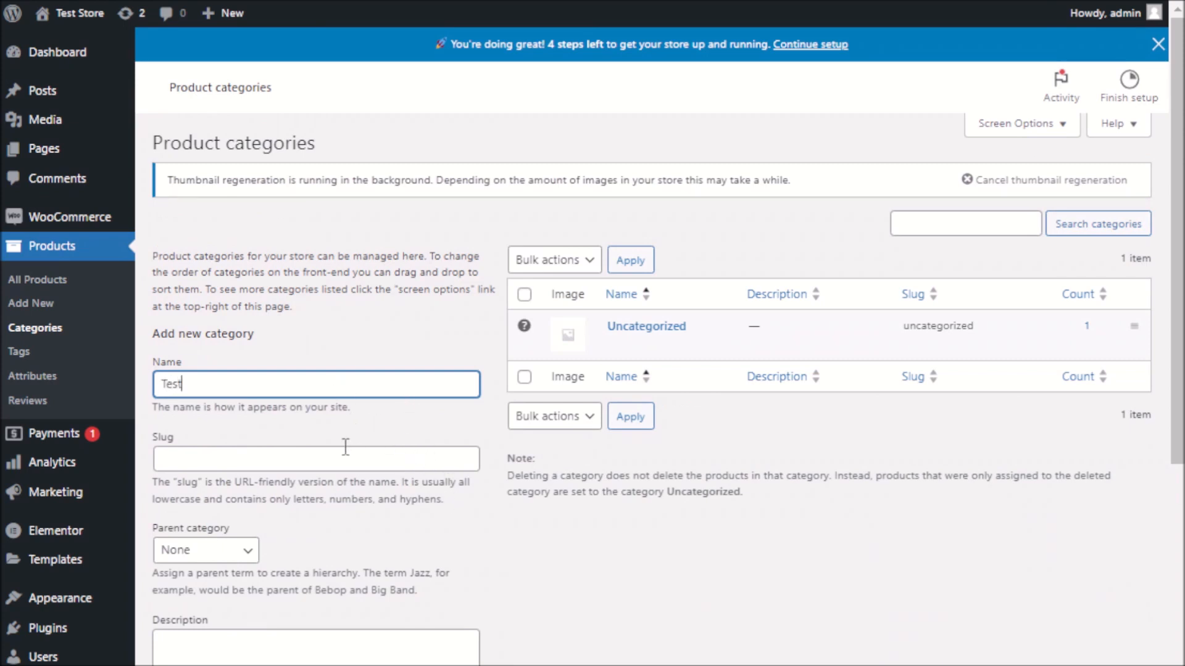
type("test")
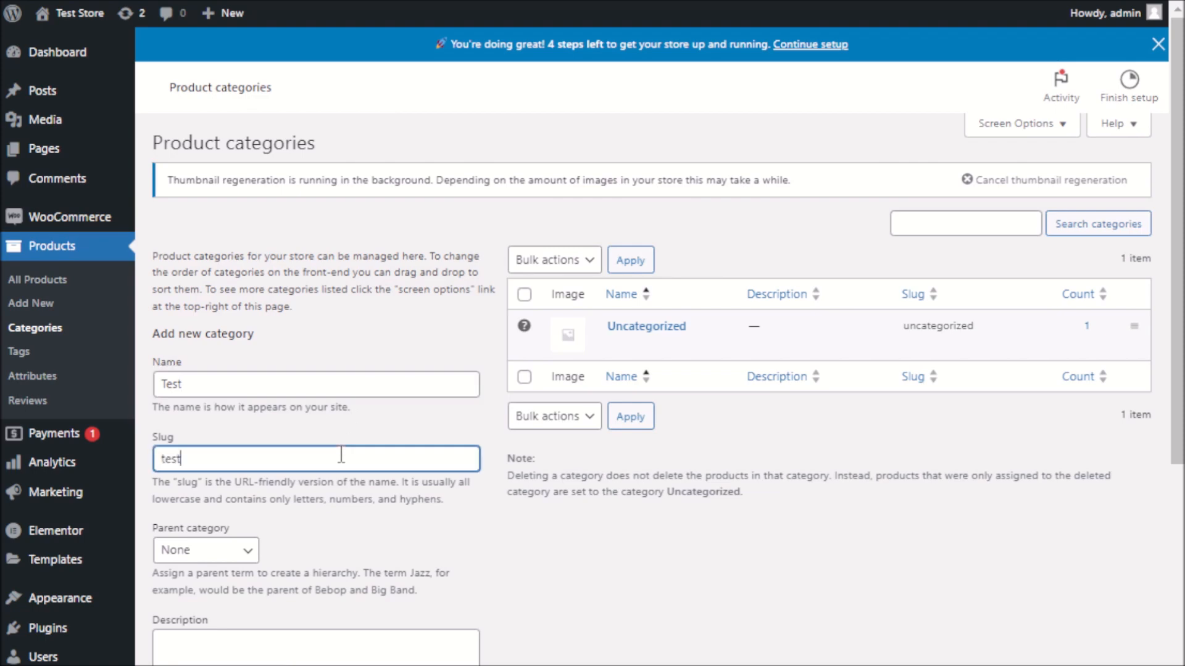
scroll("down", 3)
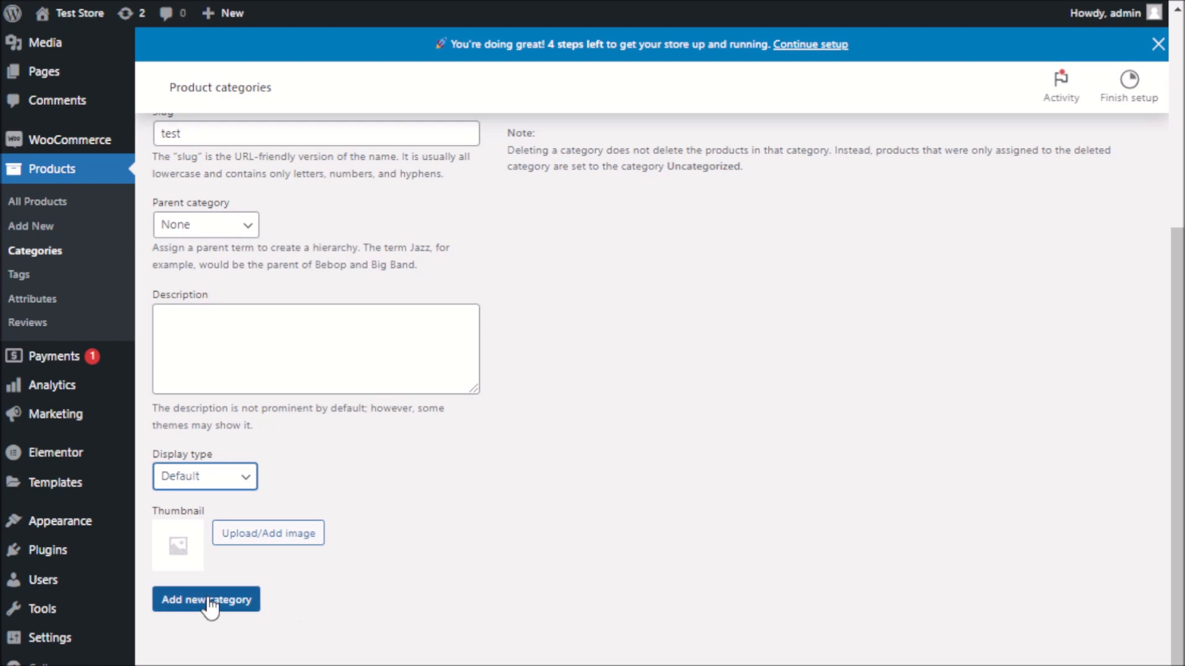
left_click(206, 599)
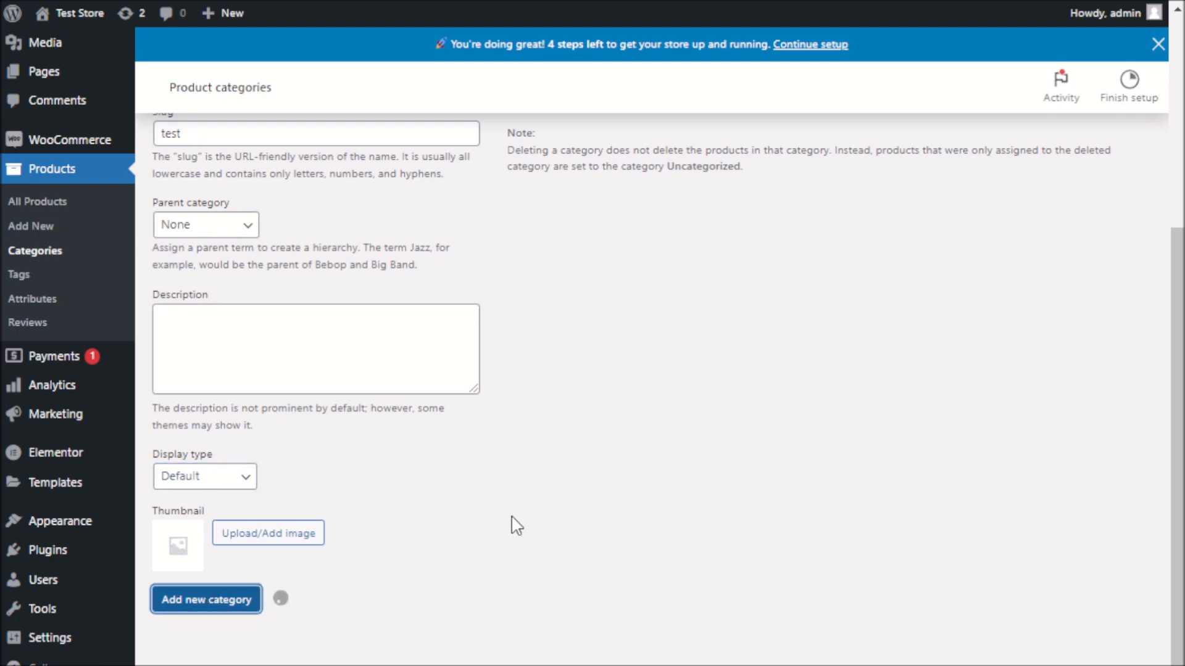
left_click(206, 598)
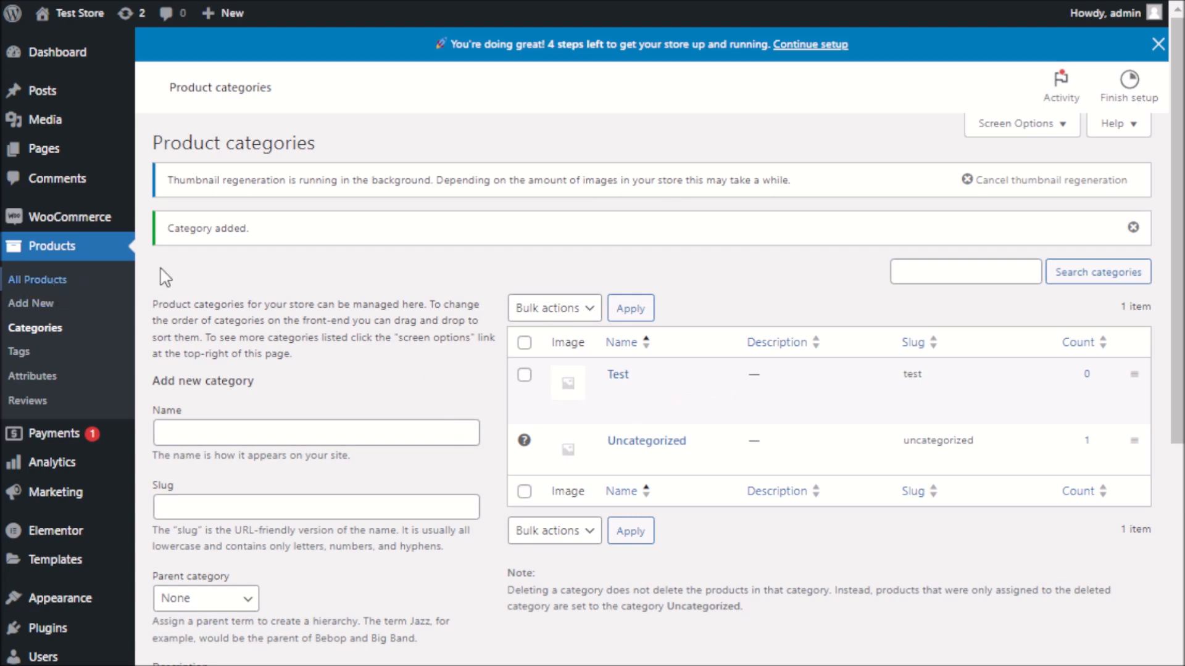
mouse_move(252, 272)
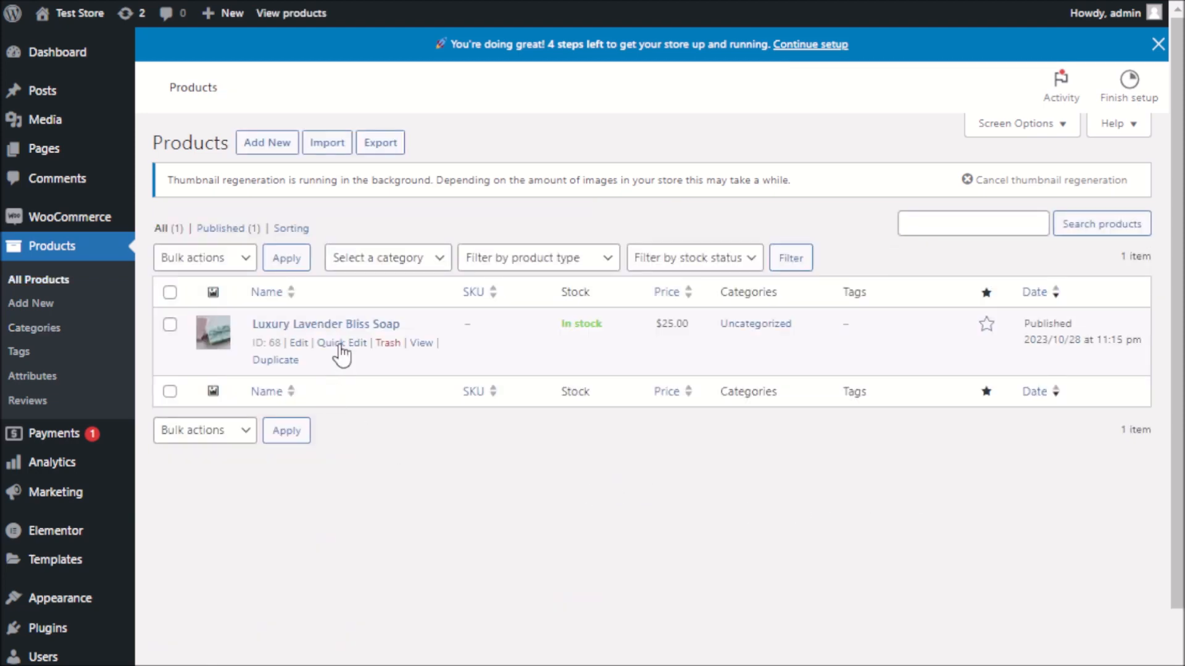
mouse_move(470, 346)
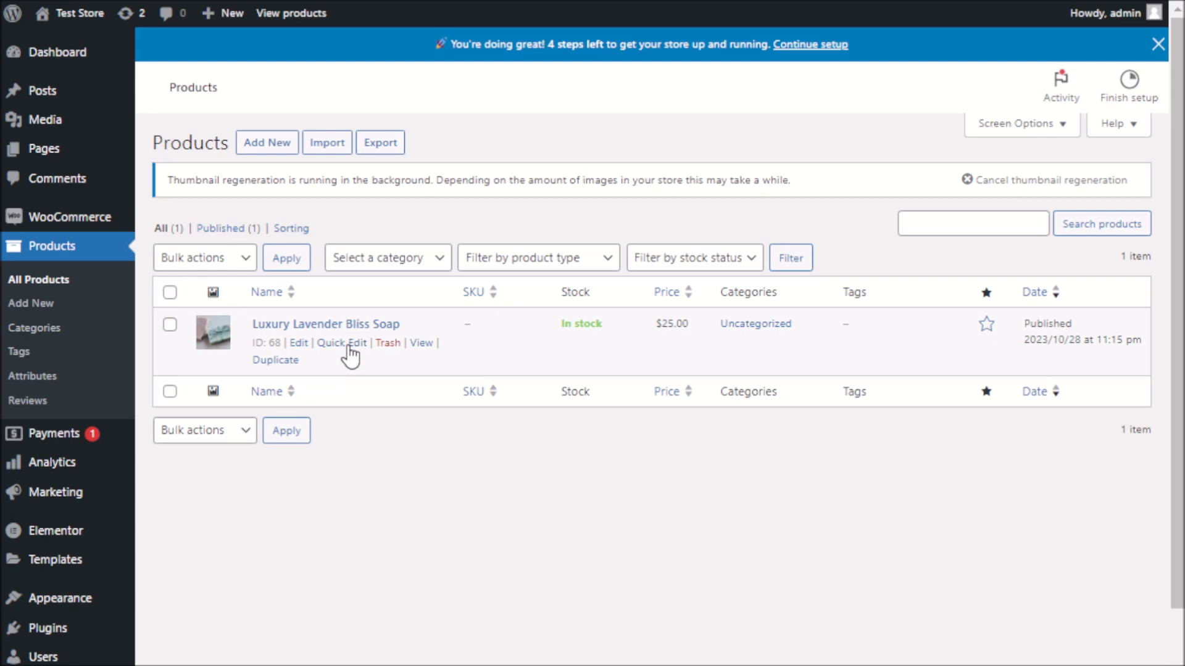
Quick-edit Luxury Lavender Bliss Soap to tick the Test category and update it
left_click(341, 342)
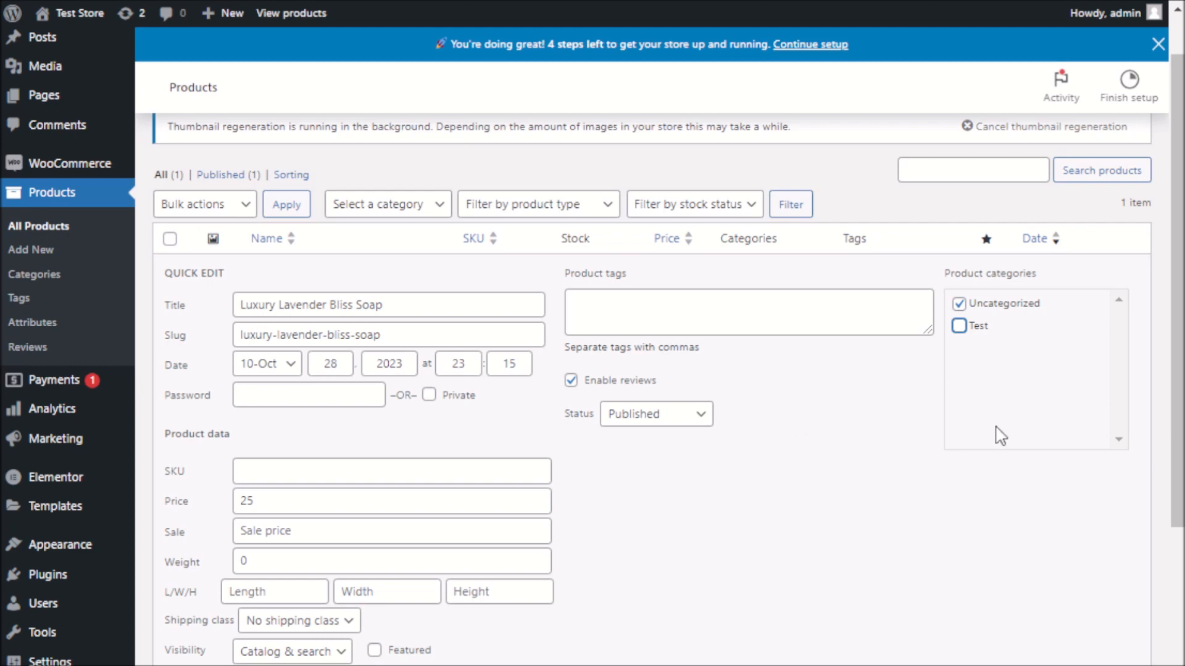
left_click(958, 326)
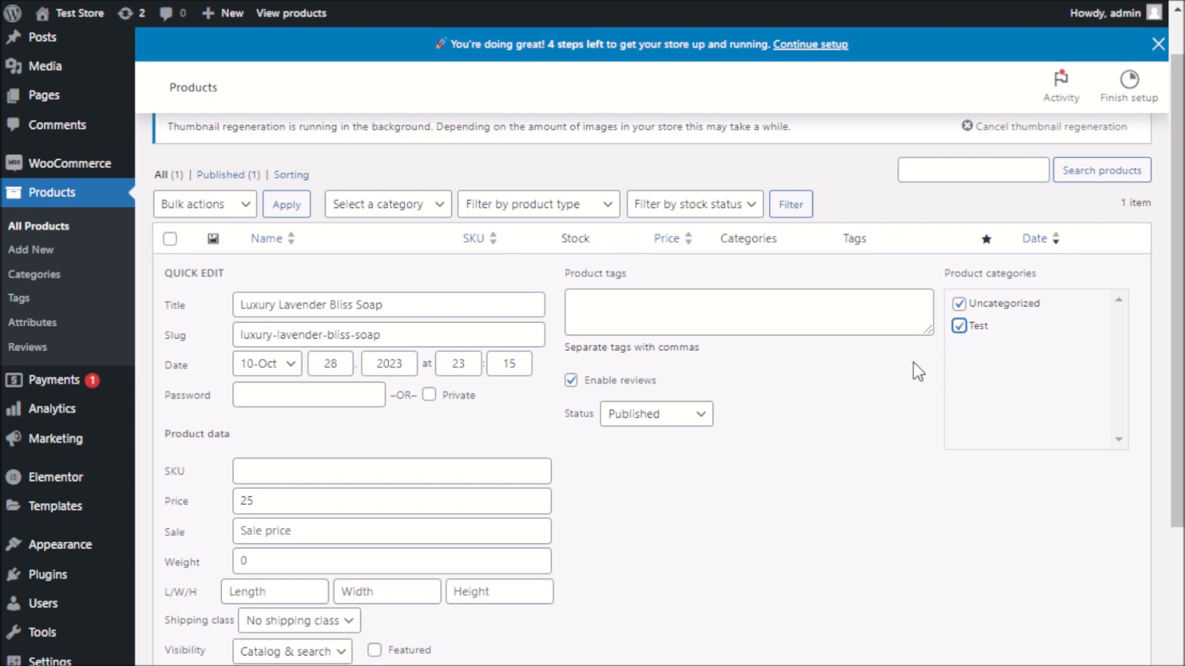
scroll("down", 3)
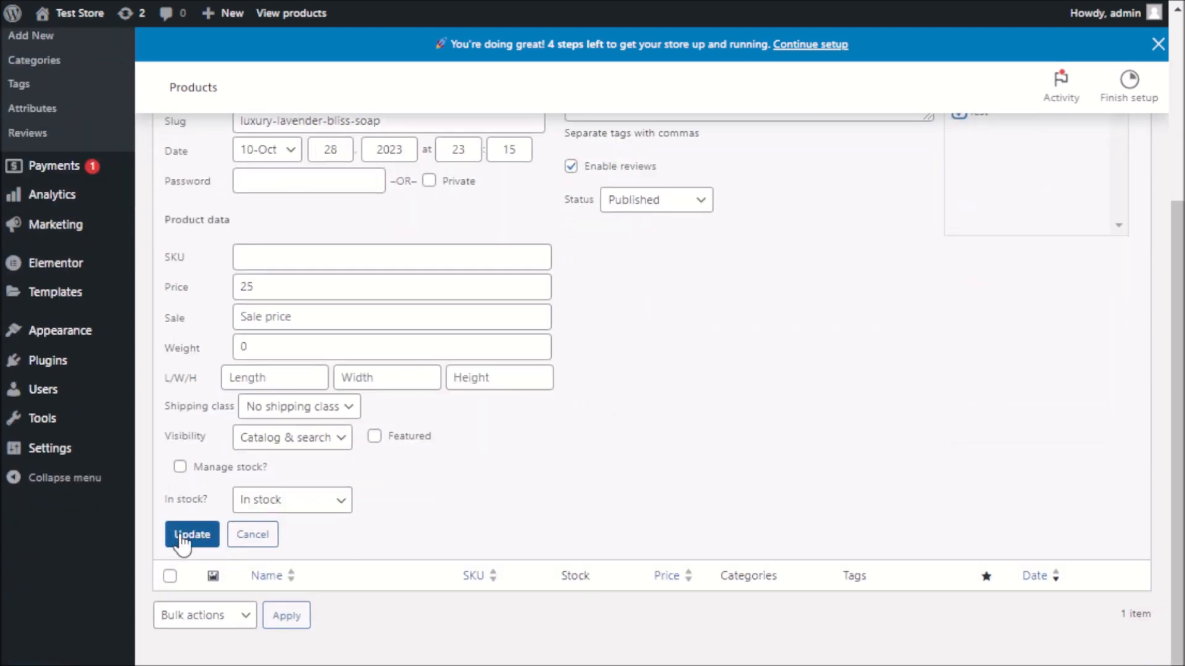
left_click(192, 534)
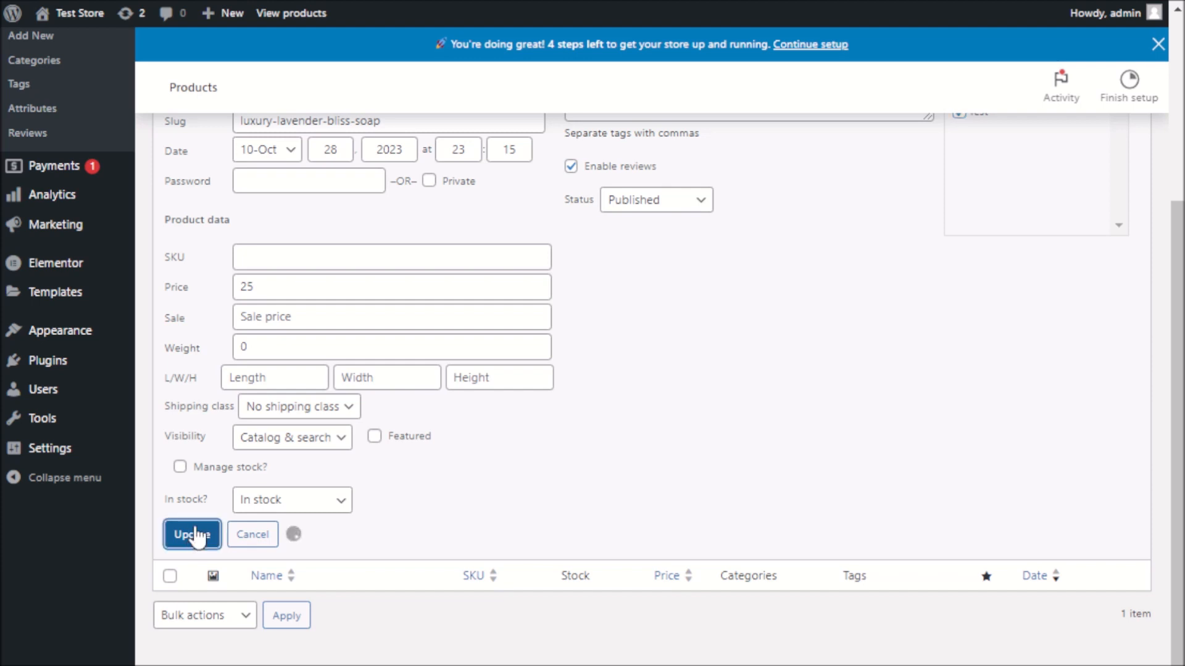
left_click(192, 535)
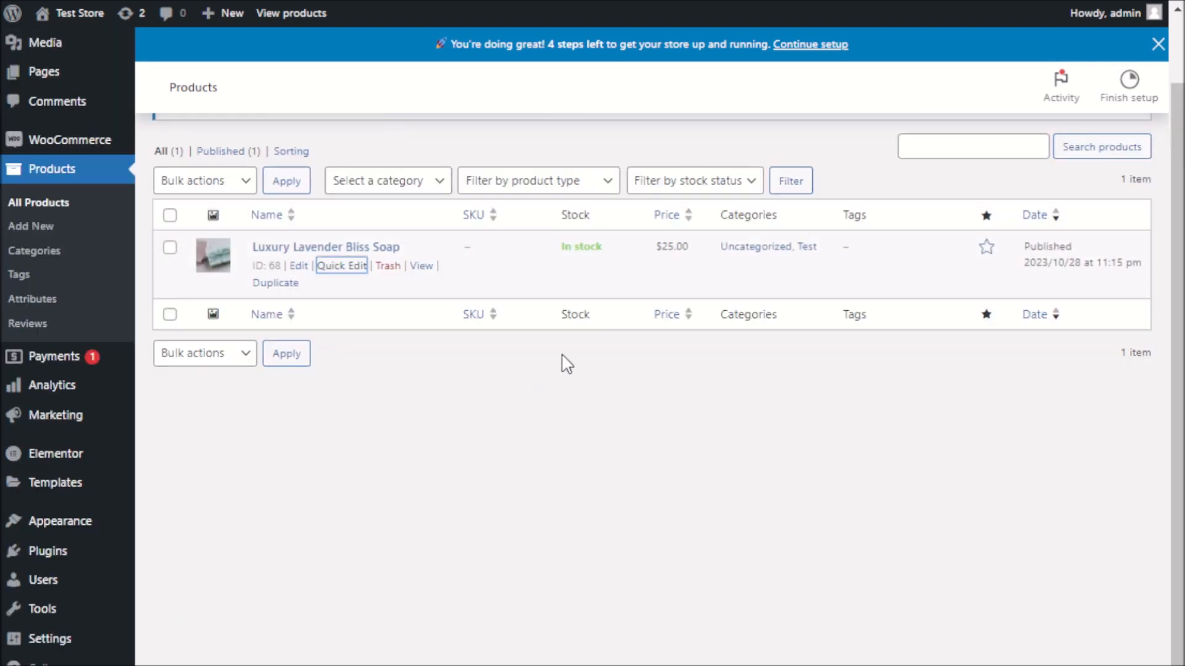
mouse_move(741, 269)
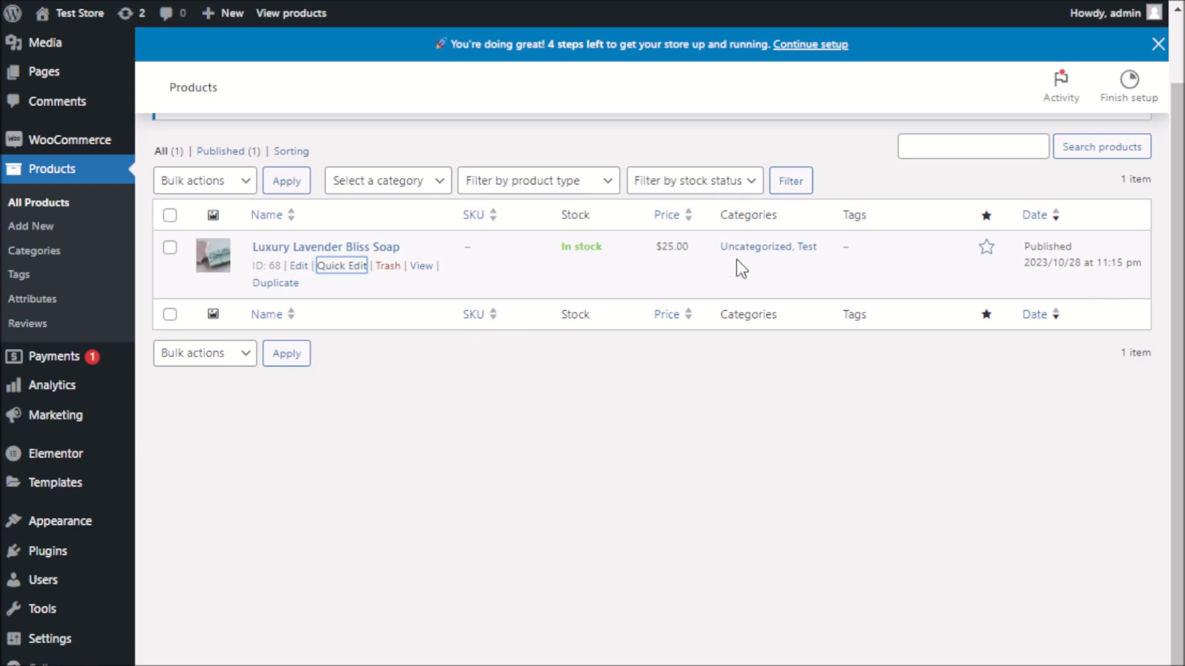
mouse_move(748, 260)
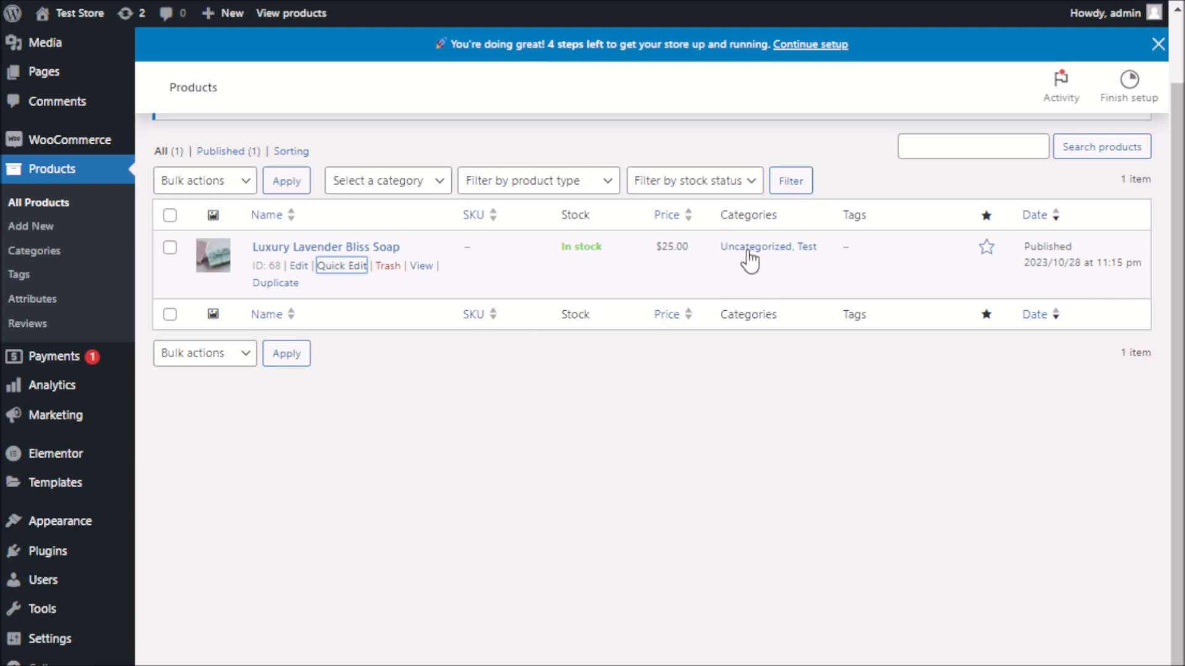
mouse_move(384, 423)
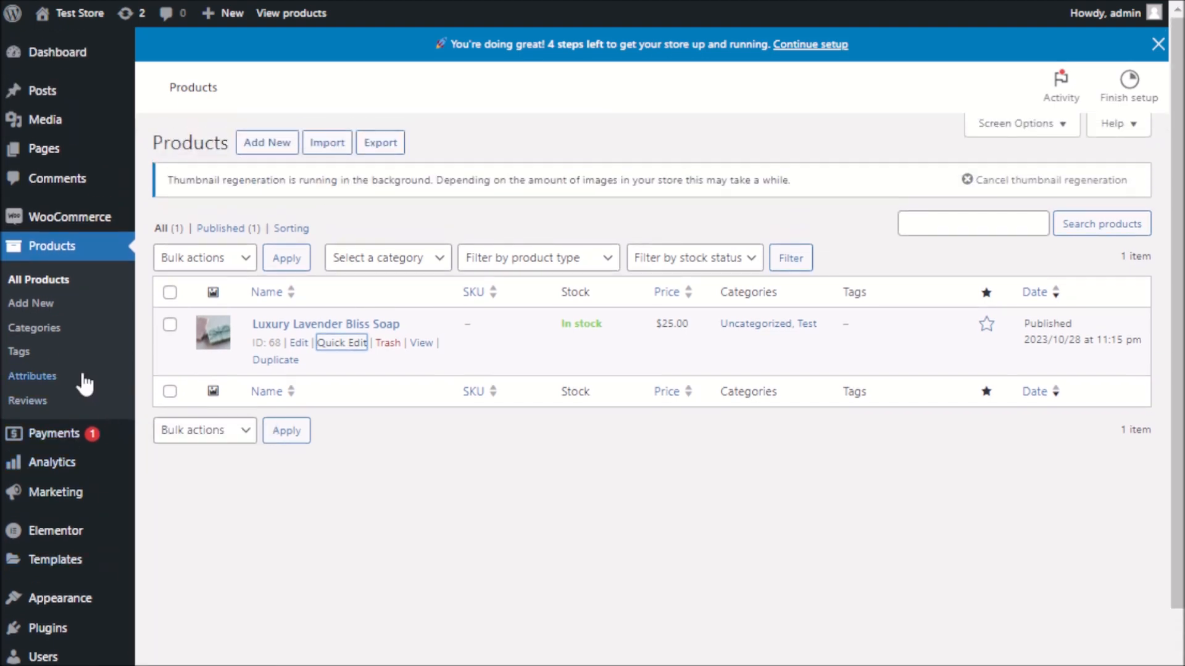
mouse_move(43, 148)
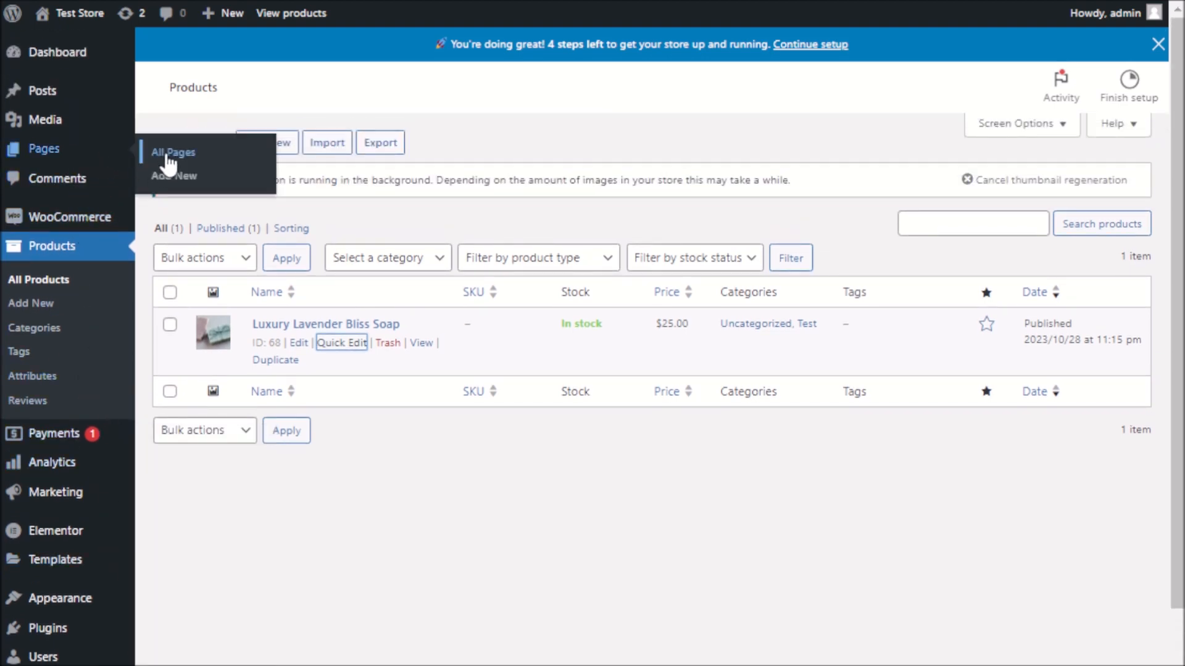
mouse_move(487, 225)
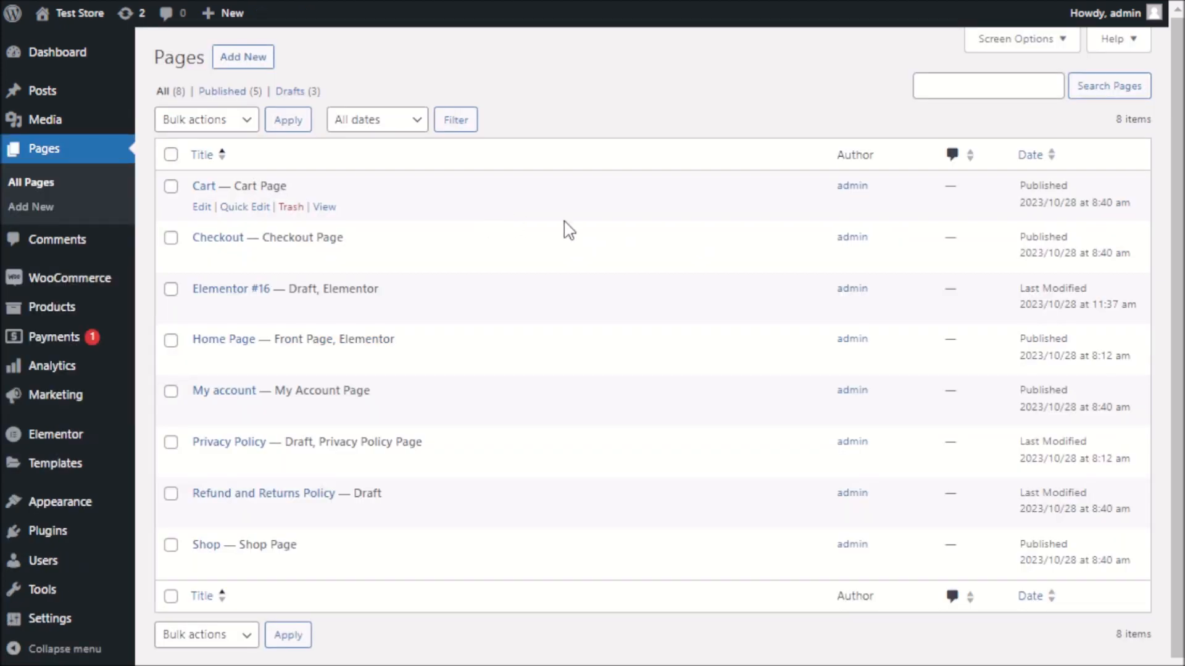
mouse_move(351, 367)
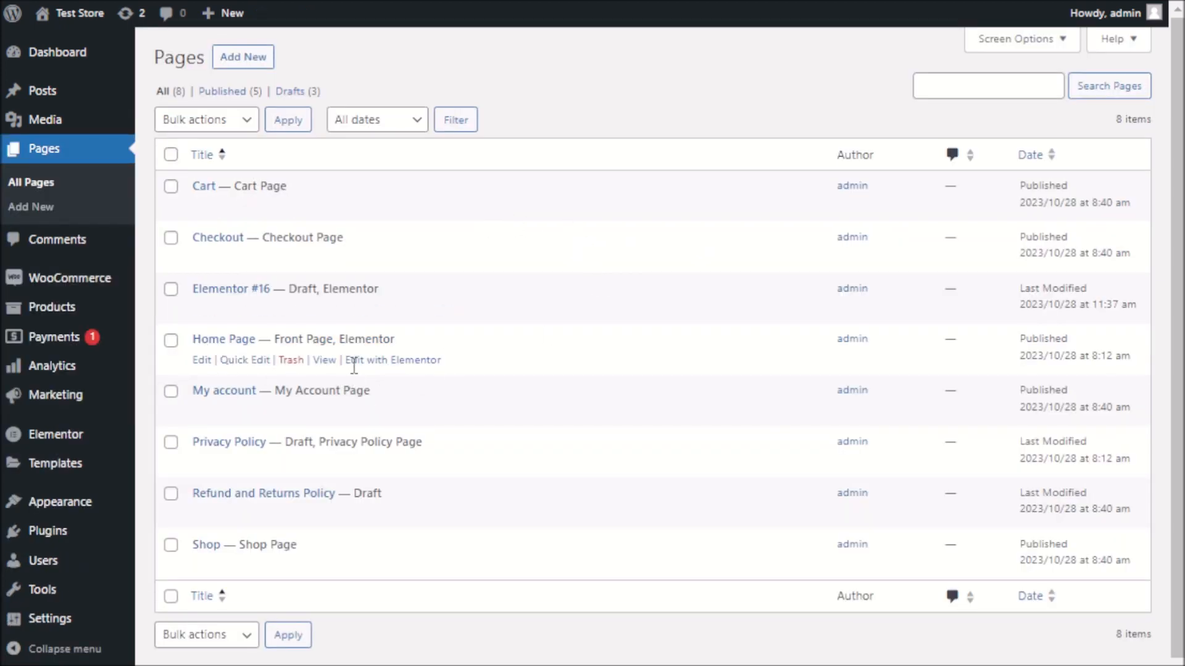
mouse_move(432, 384)
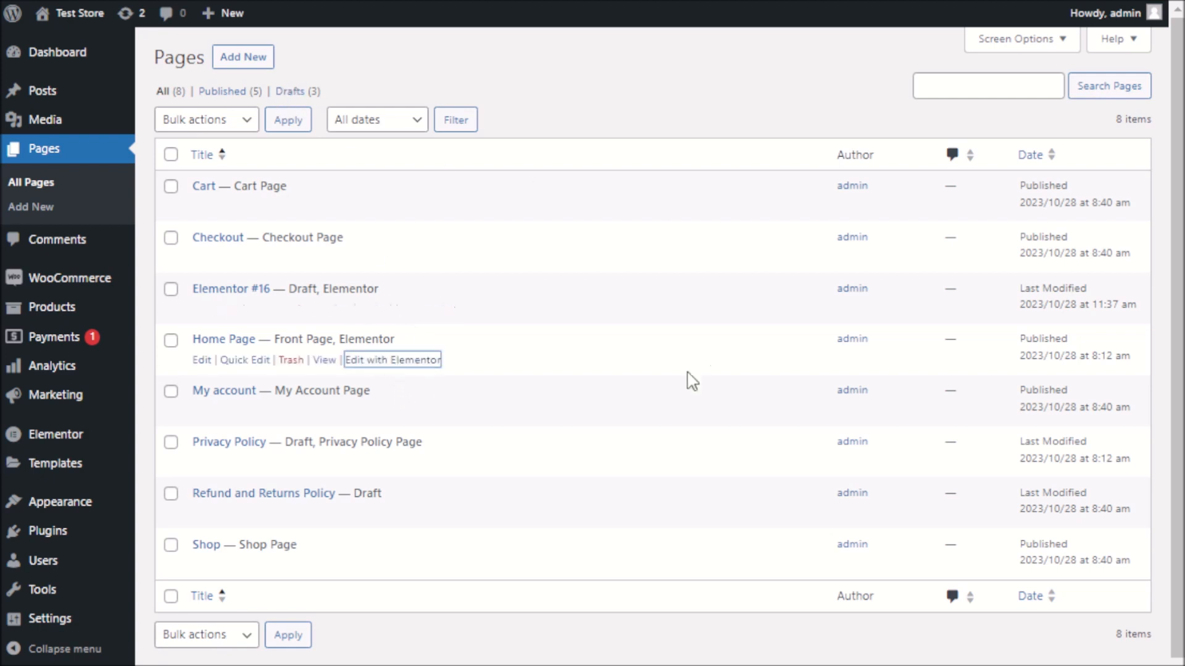
mouse_move(575, 323)
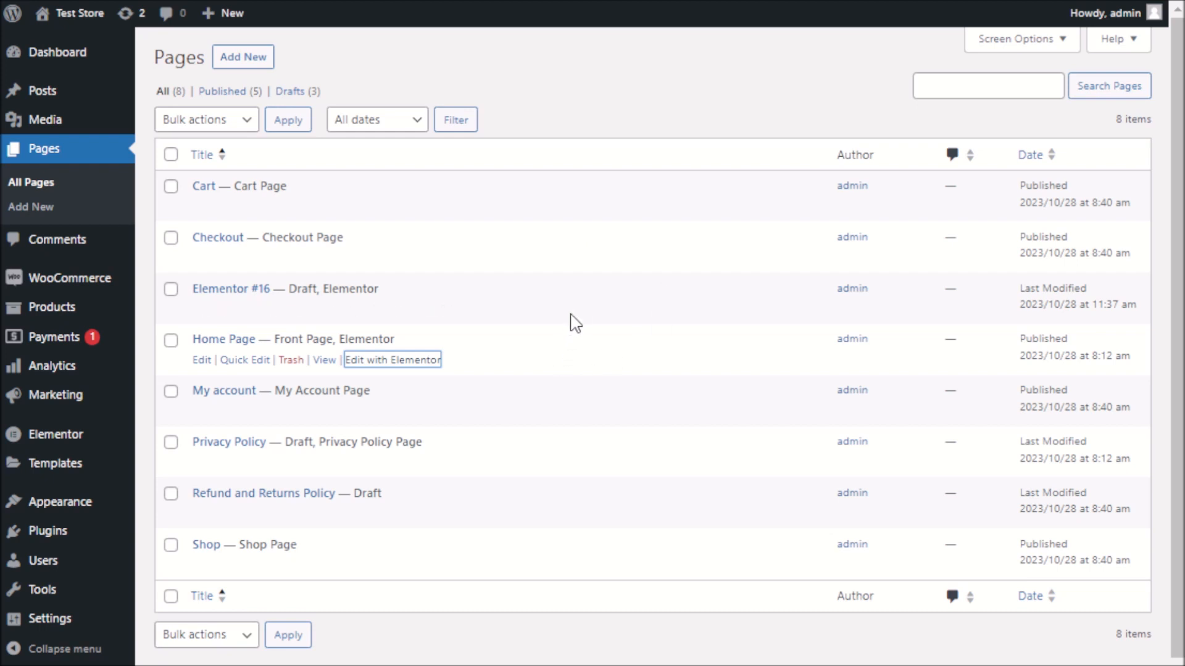
Open the Home Page from All Pages with Edit with Elementor
left_click(392, 360)
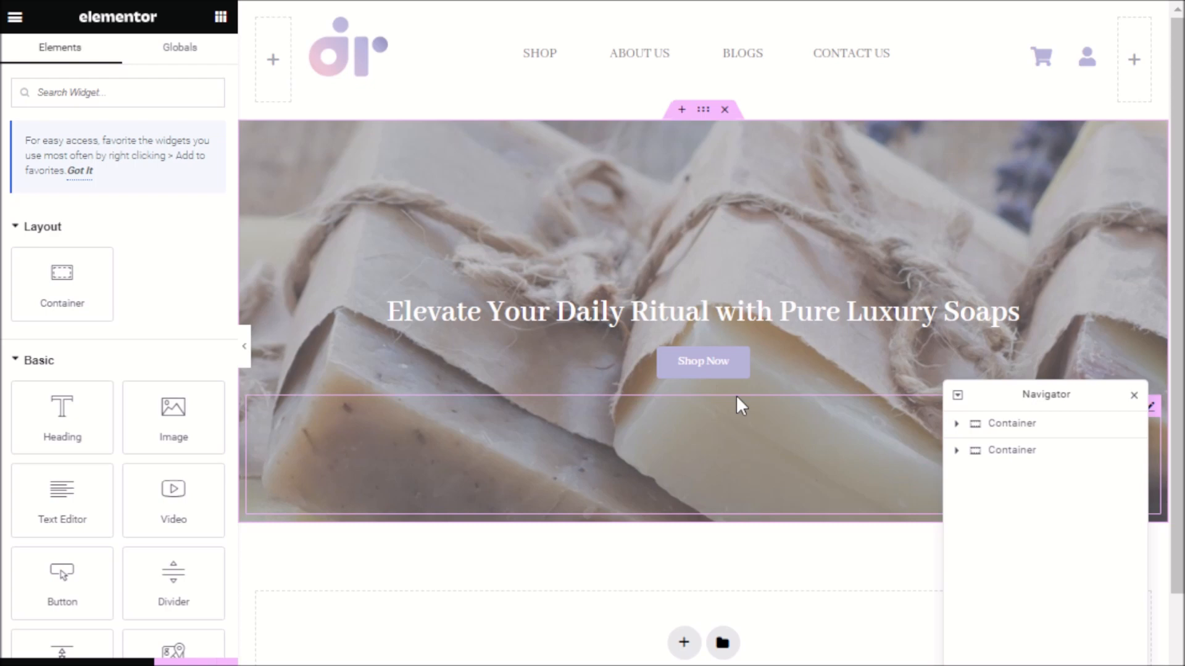
Add a single vertically stacked container below the soap hero banner
scroll("down", 3)
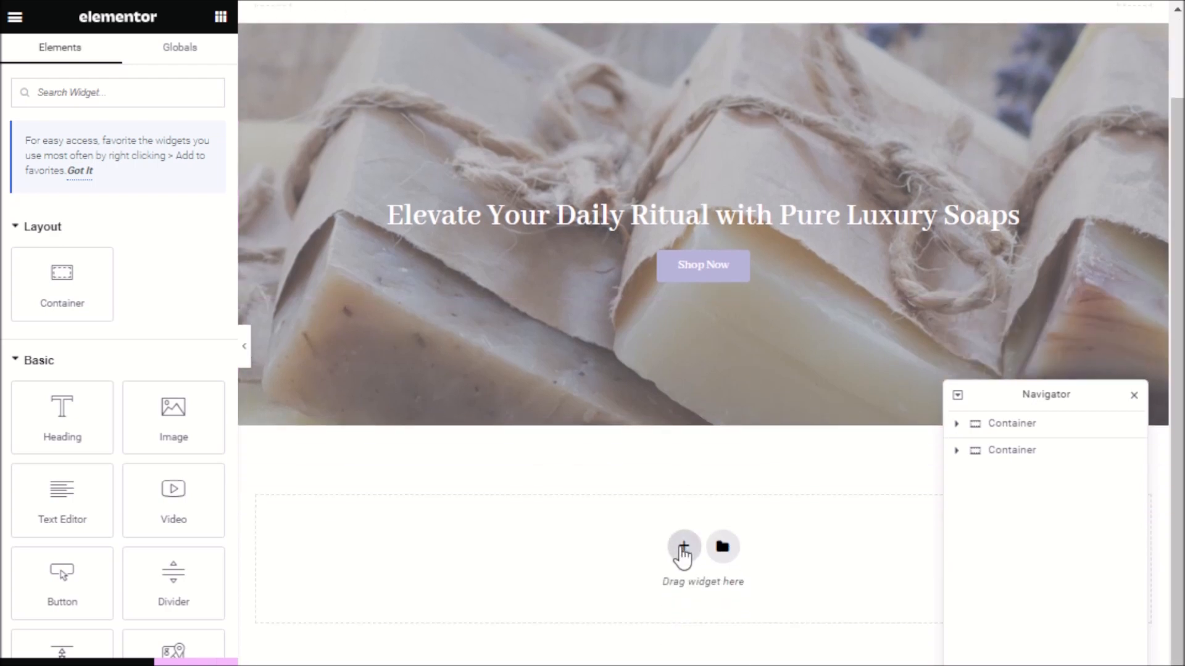
left_click(683, 545)
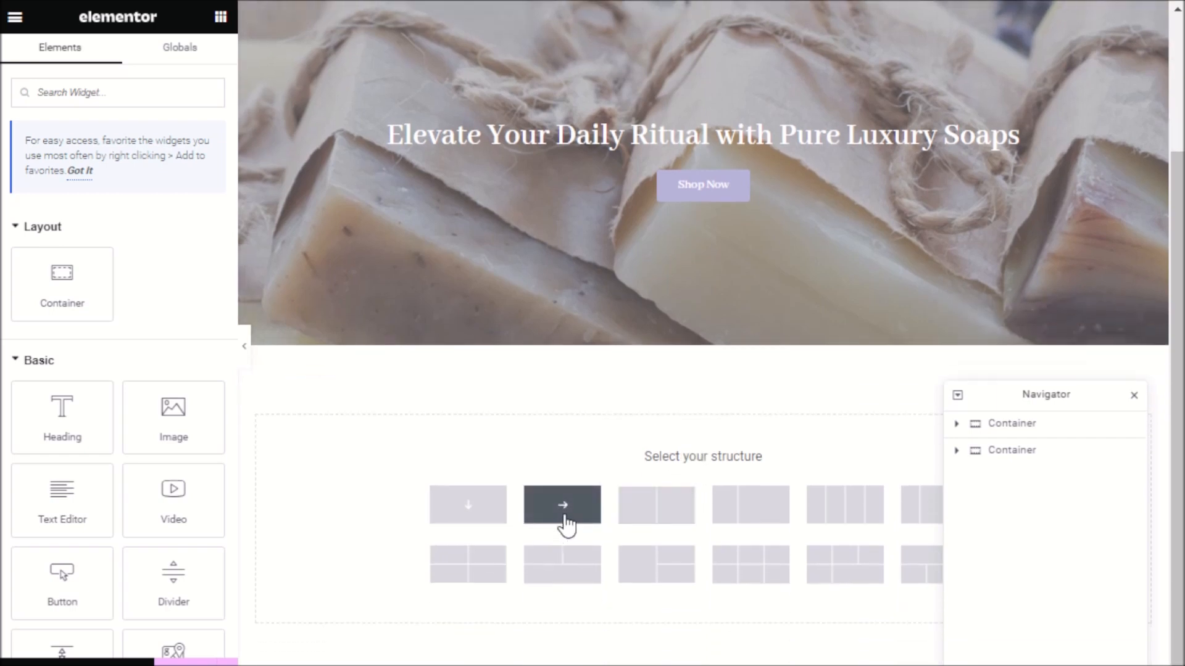
mouse_move(468, 505)
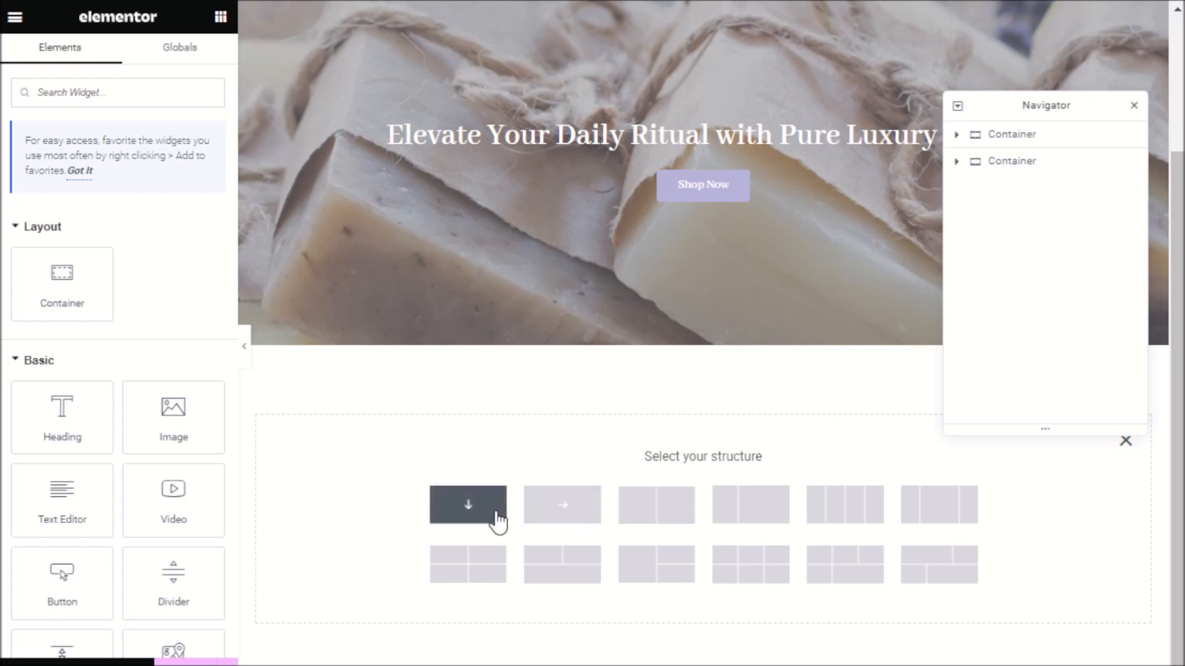
left_click(468, 505)
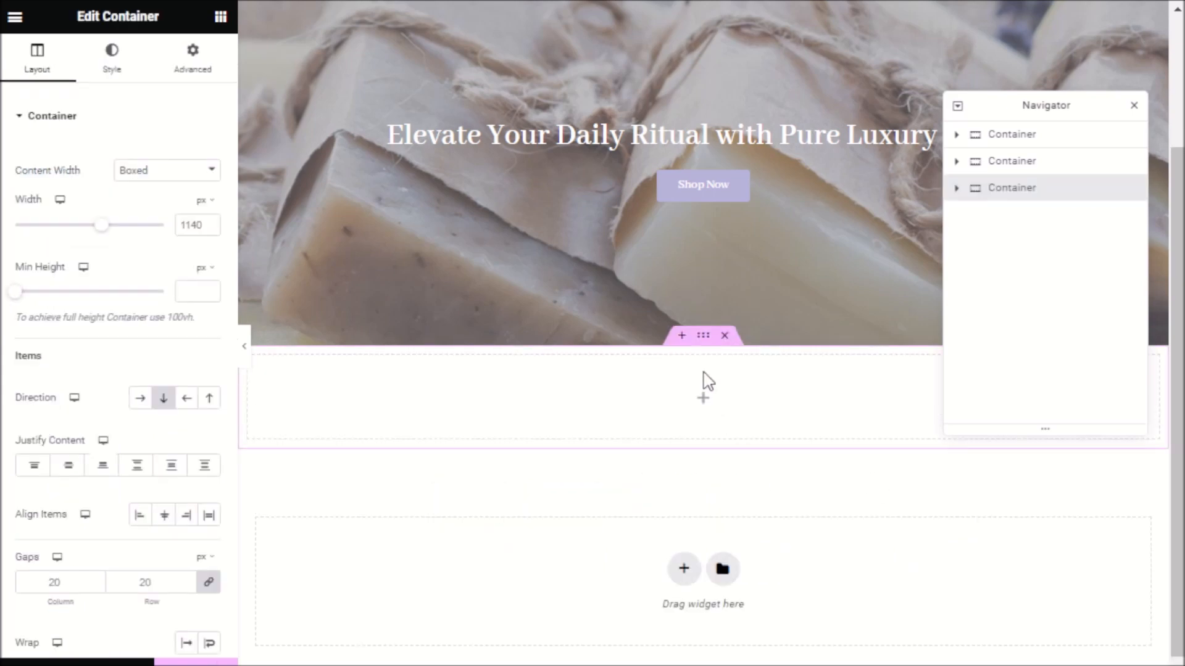
mouse_move(723, 381)
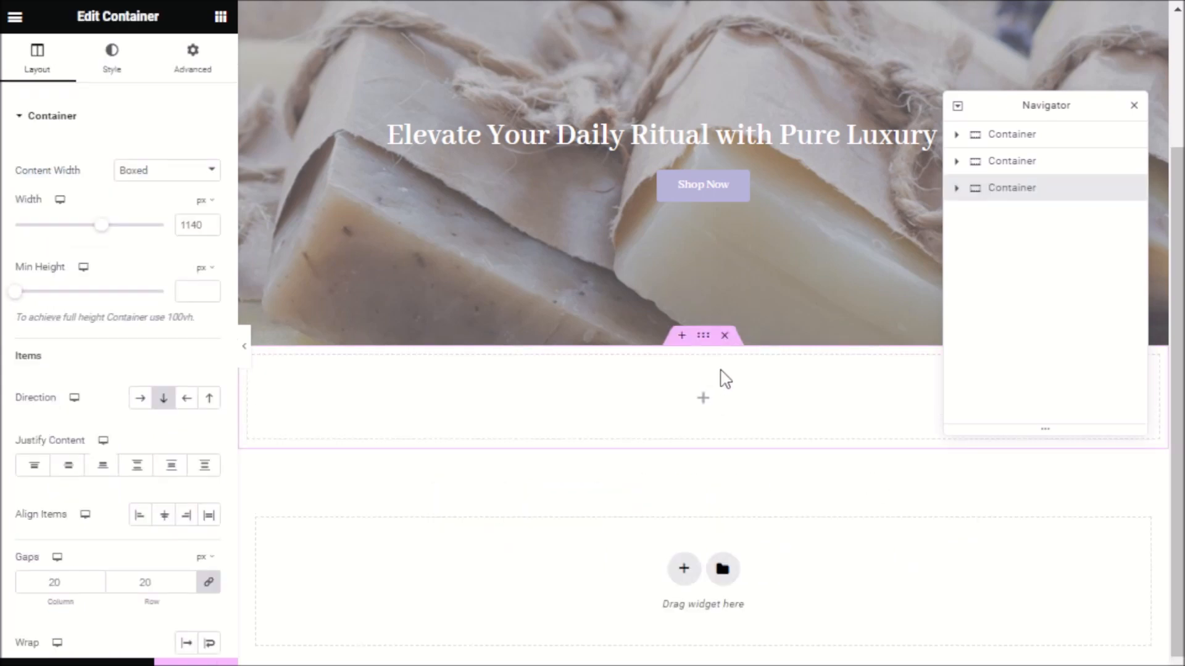
Search the Elementor widget library for 'short' to find the Shortcode widget
scroll("down", 3)
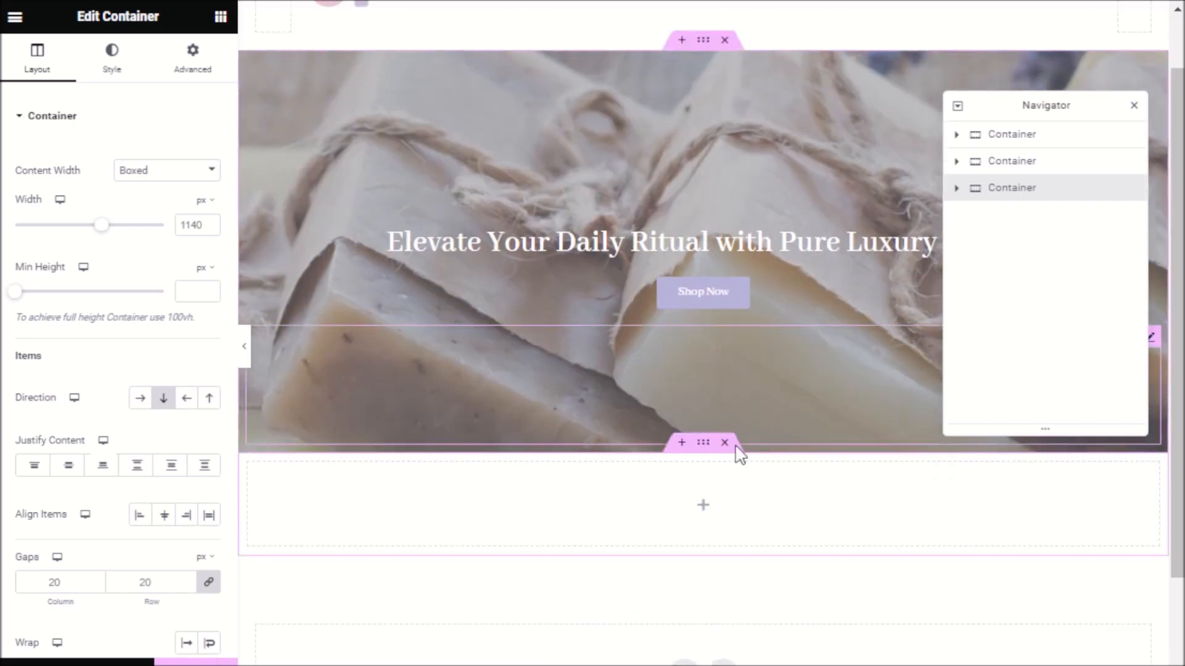
mouse_move(407, 325)
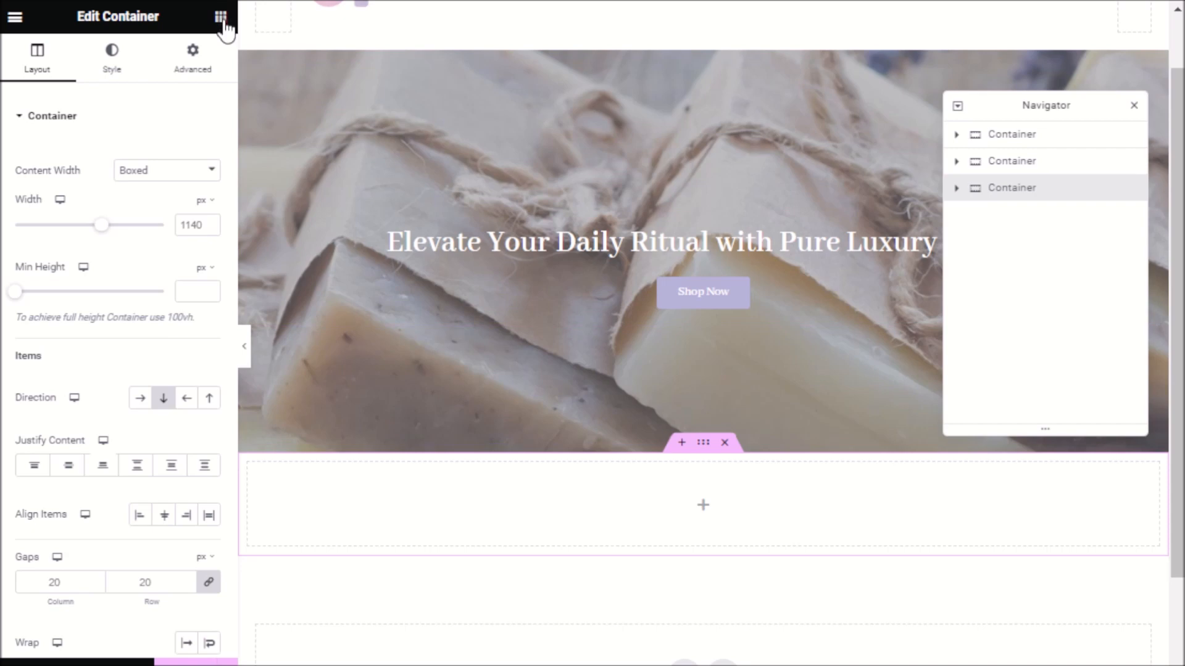
left_click(221, 16)
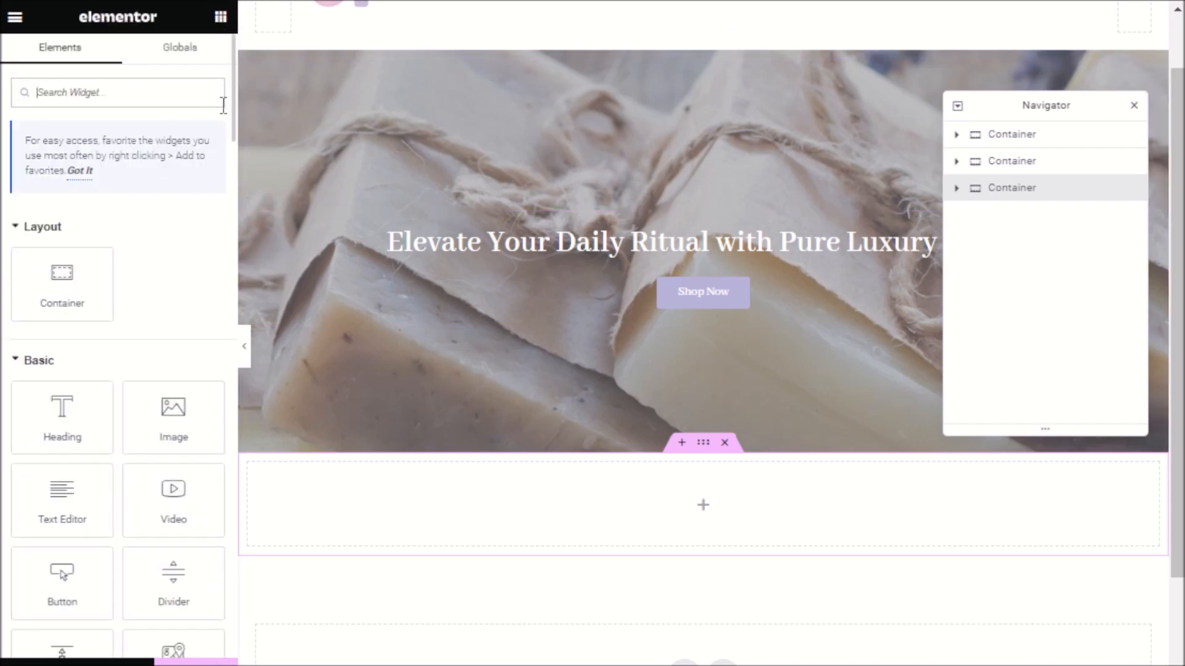
type("short")
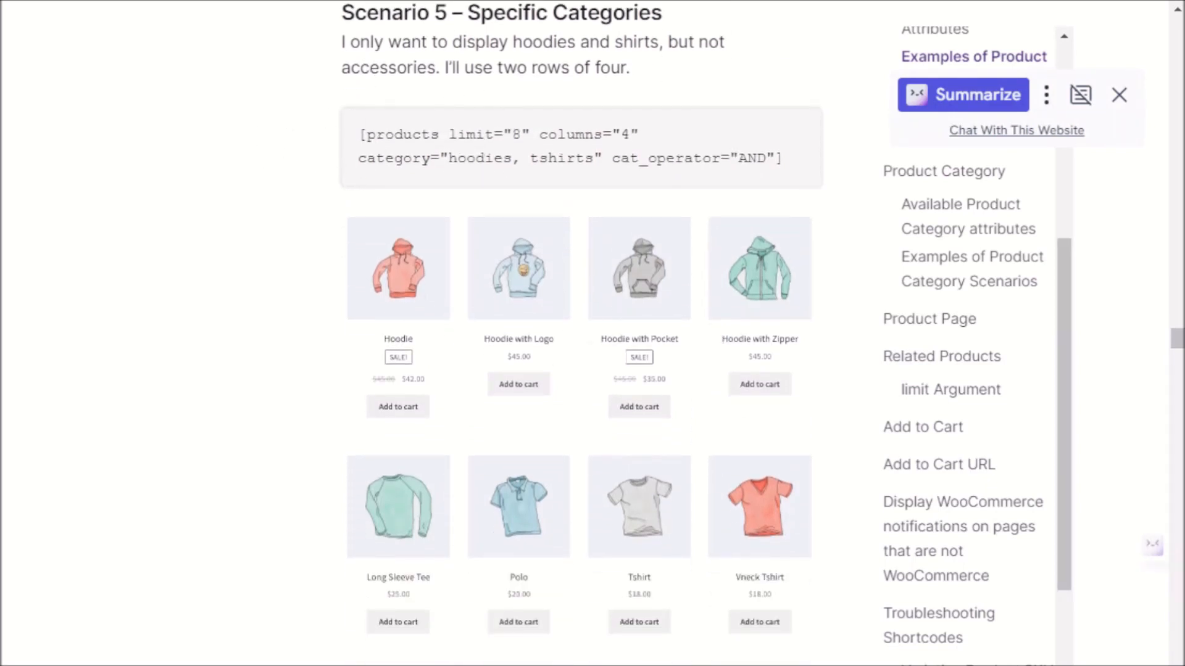
Copy the Scenario 5 – Specific Categories products shortcode from the WooCommerce docs
scroll("down", 3)
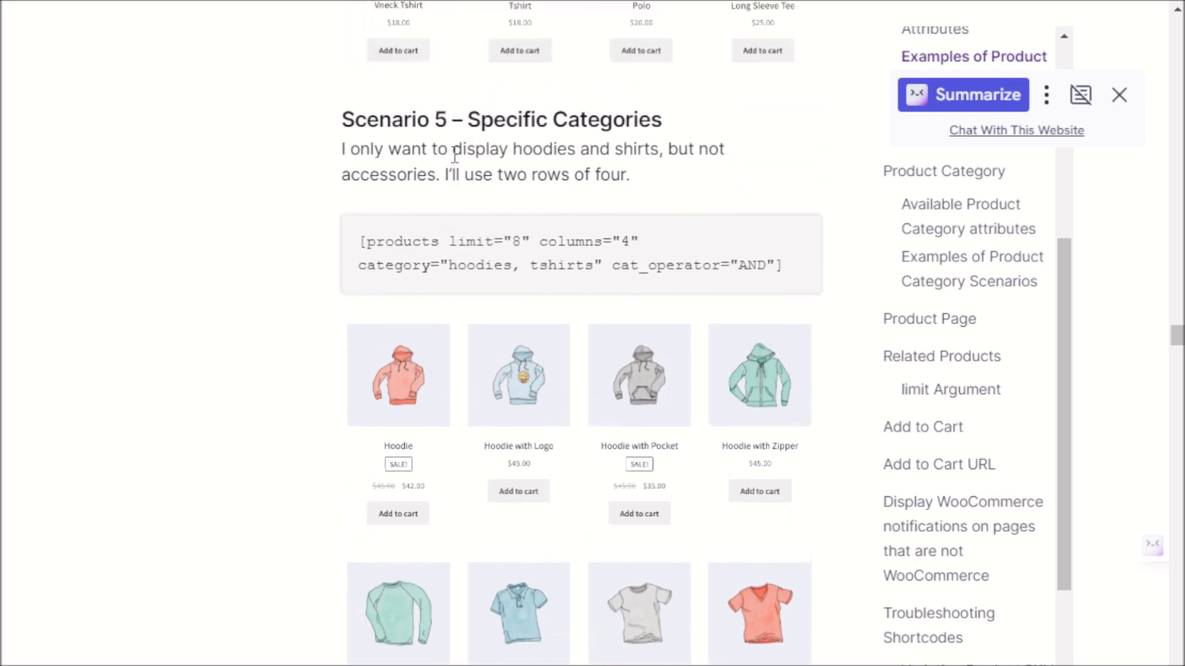
key("ctrl+a")
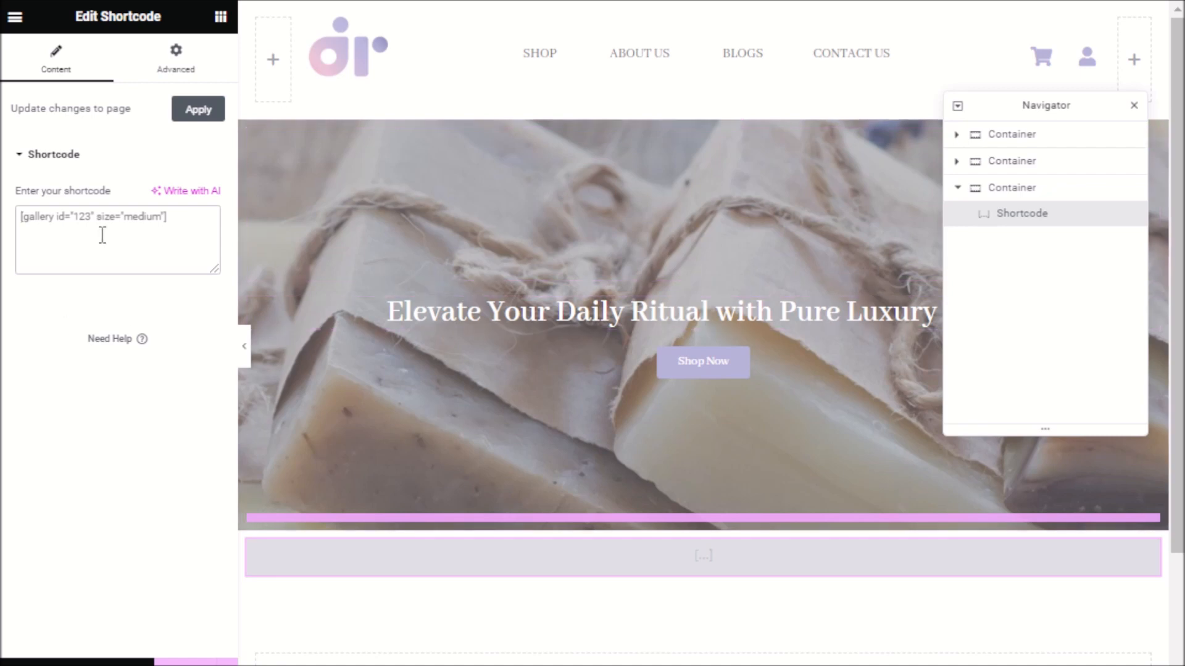
Paste the products shortcode, set category to 'test', and apply it to the widget
type("[products limit=\"8\" columns=\"4\" category=\"hoodies, tshirts\" cat_operator=\"AND\"]")
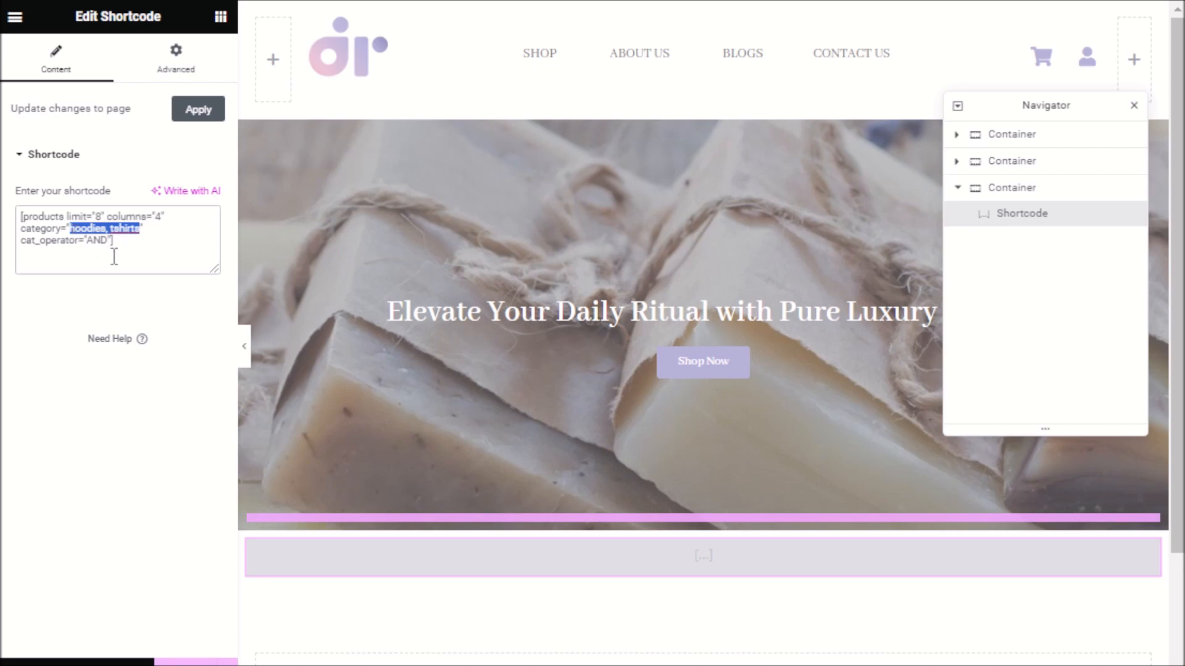
mouse_move(151, 266)
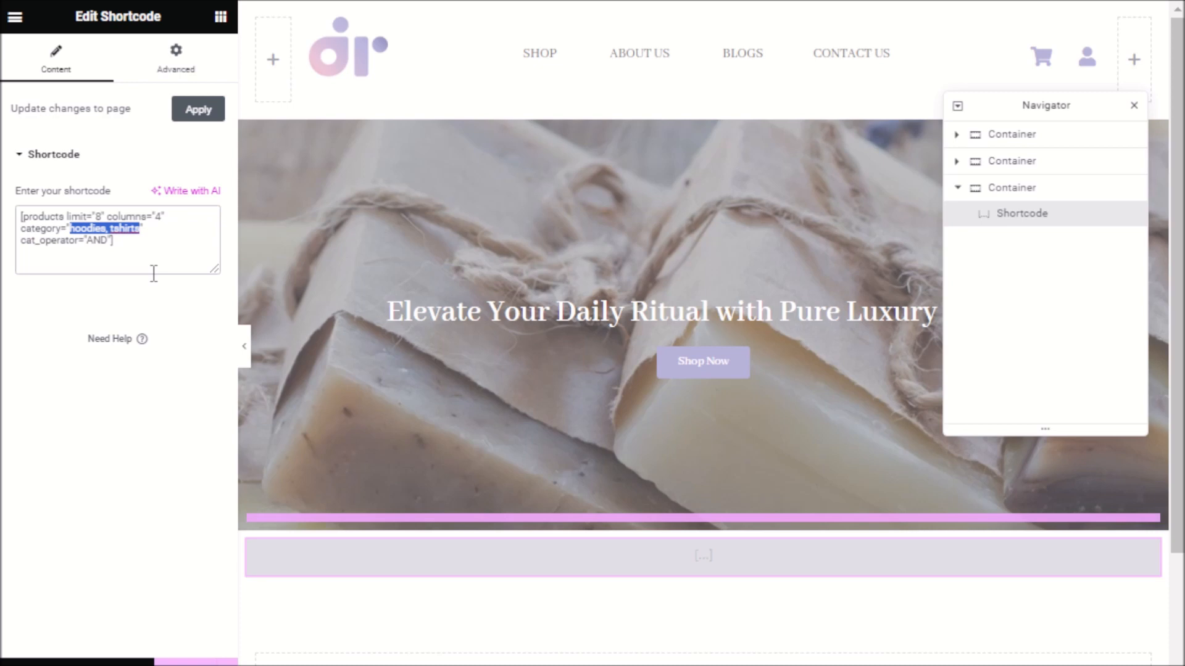
type("test\"")
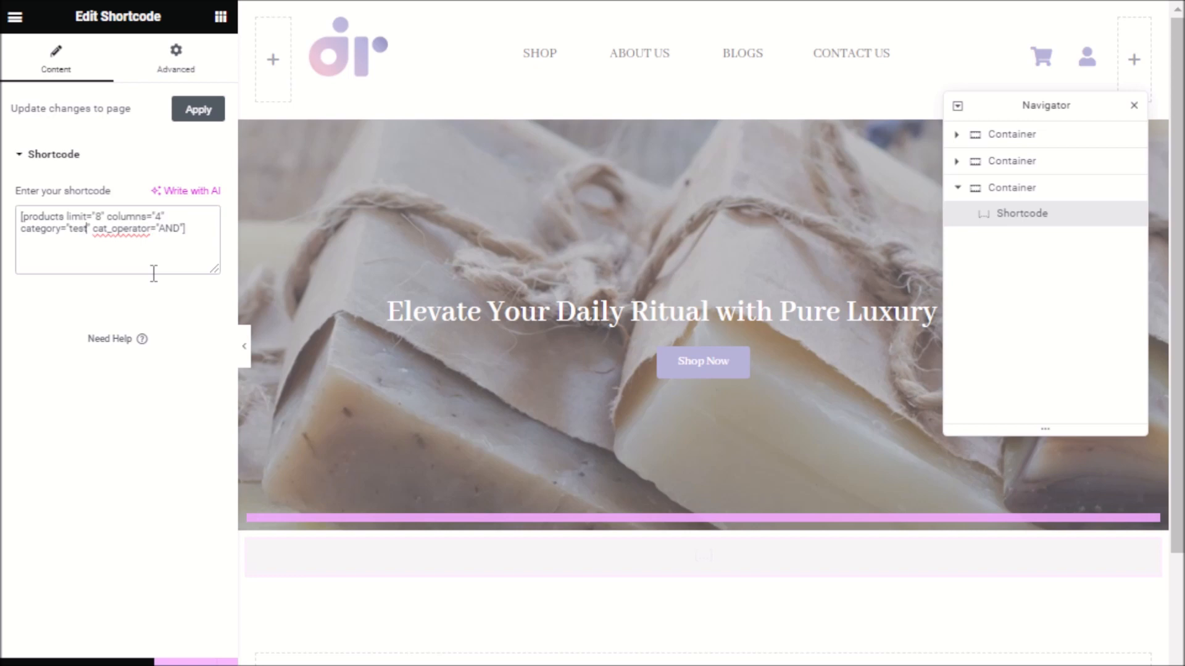
left_click(198, 109)
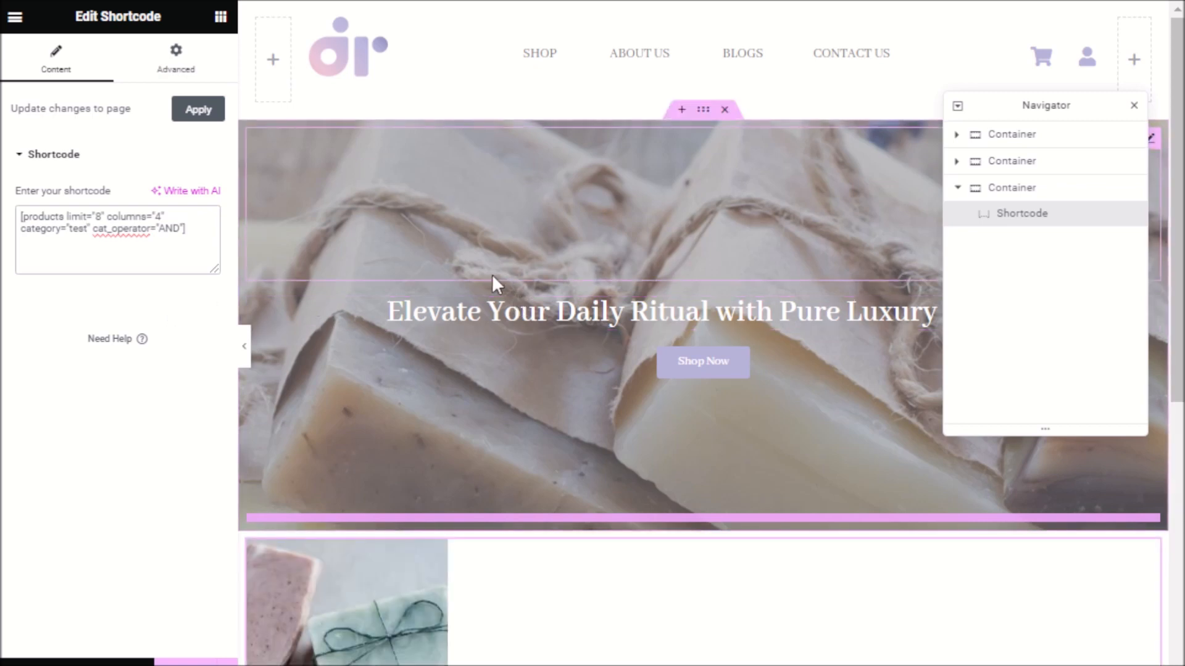
scroll("down", 3)
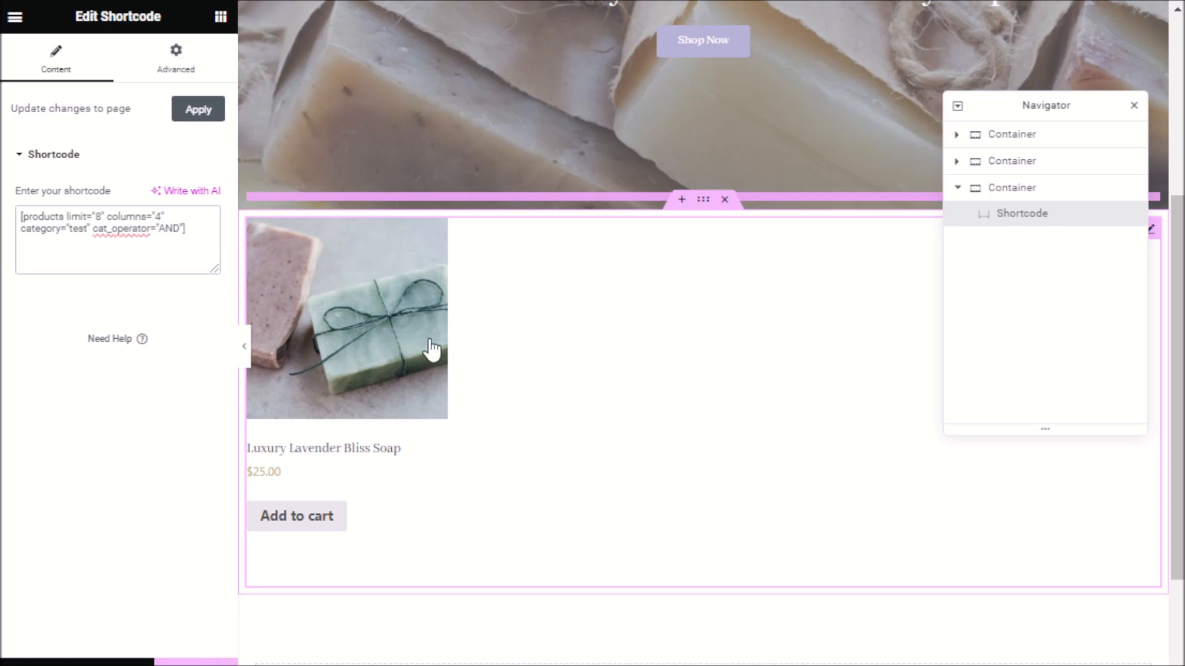
mouse_move(445, 401)
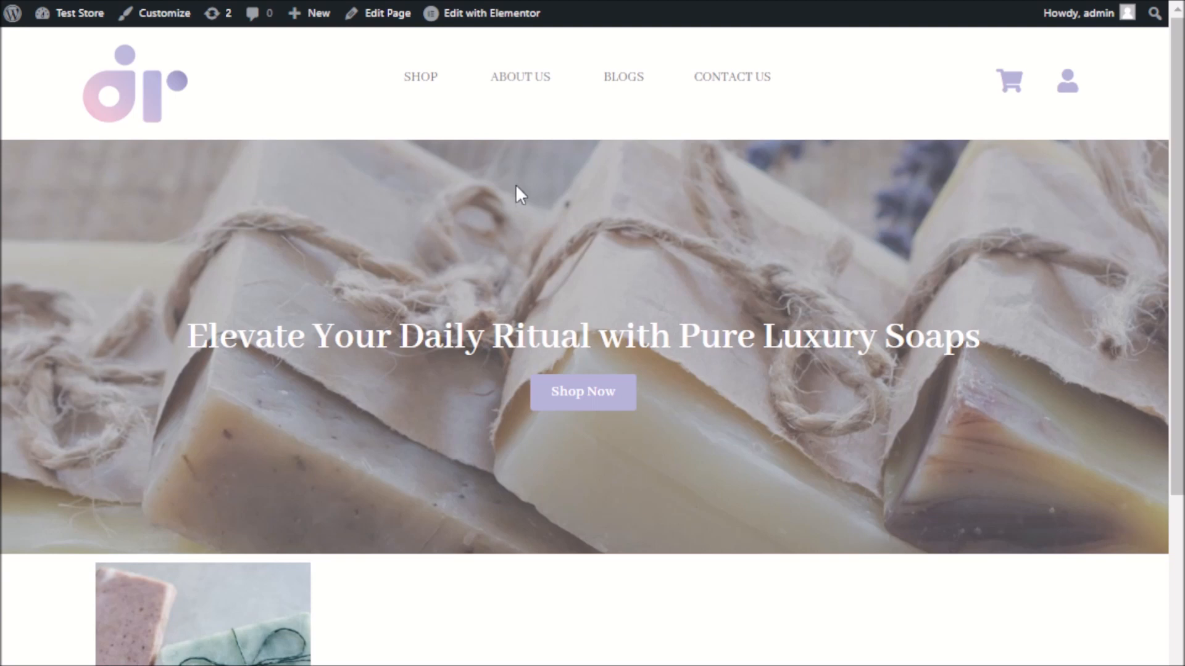
Preview the live Home Page to check Luxury Lavender Bliss Soap below the banner
scroll("down", 3)
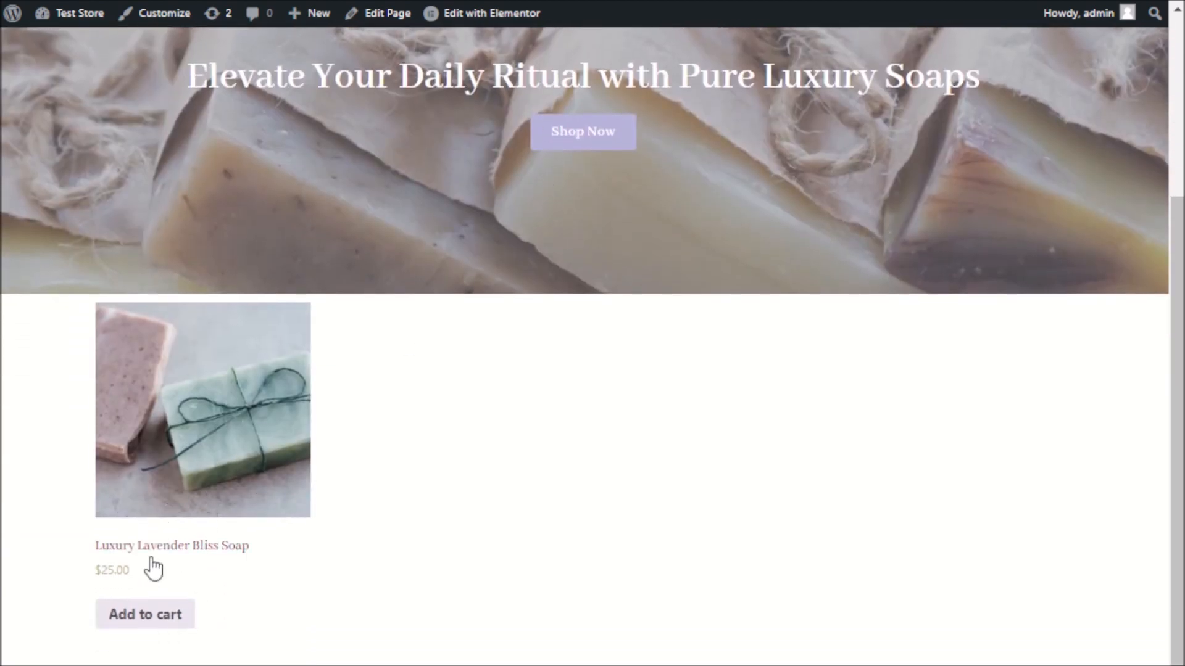
mouse_move(255, 472)
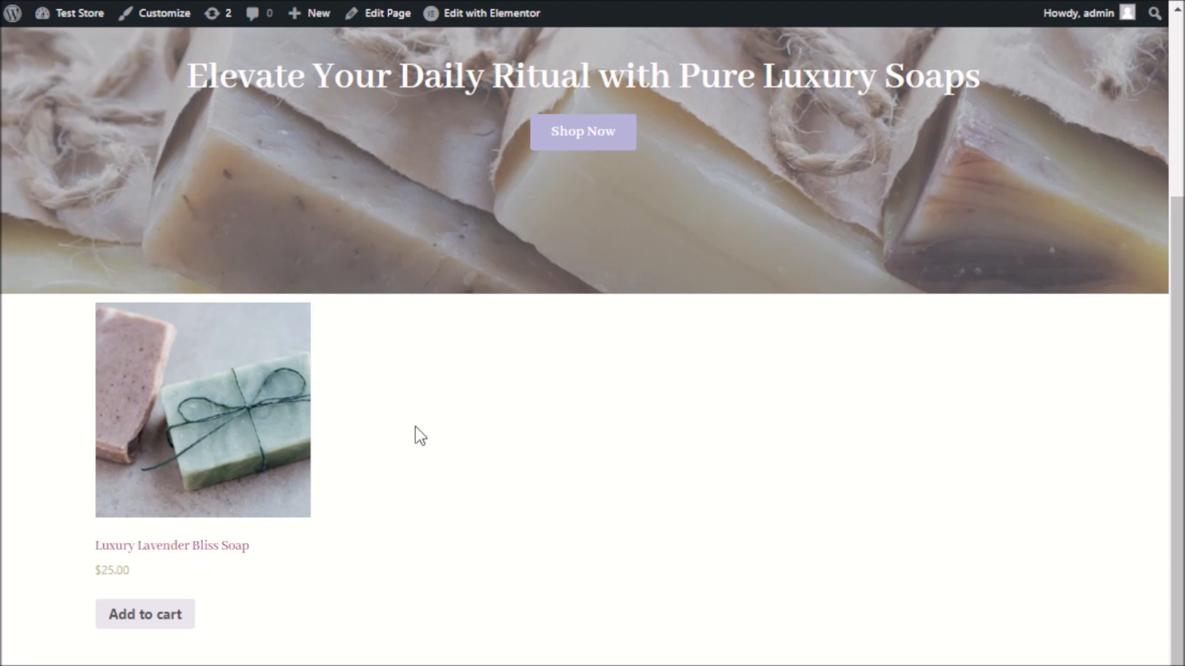
left_click(490, 13)
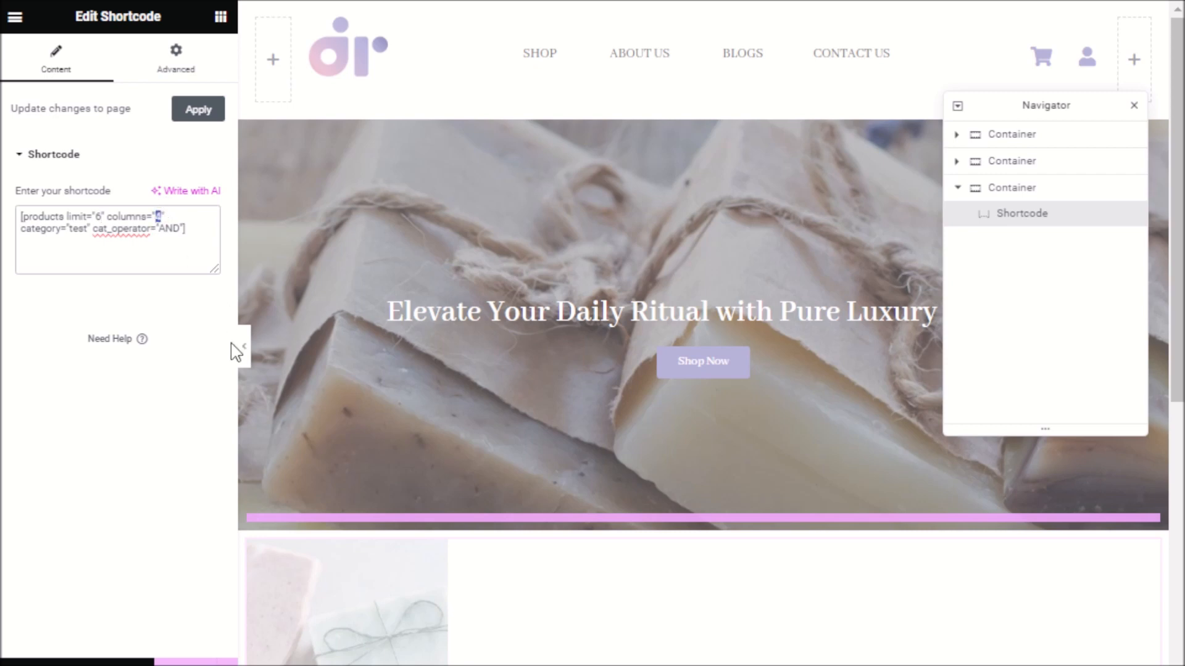
Reduce the shortcode columns value and check the larger product preview
type("2")
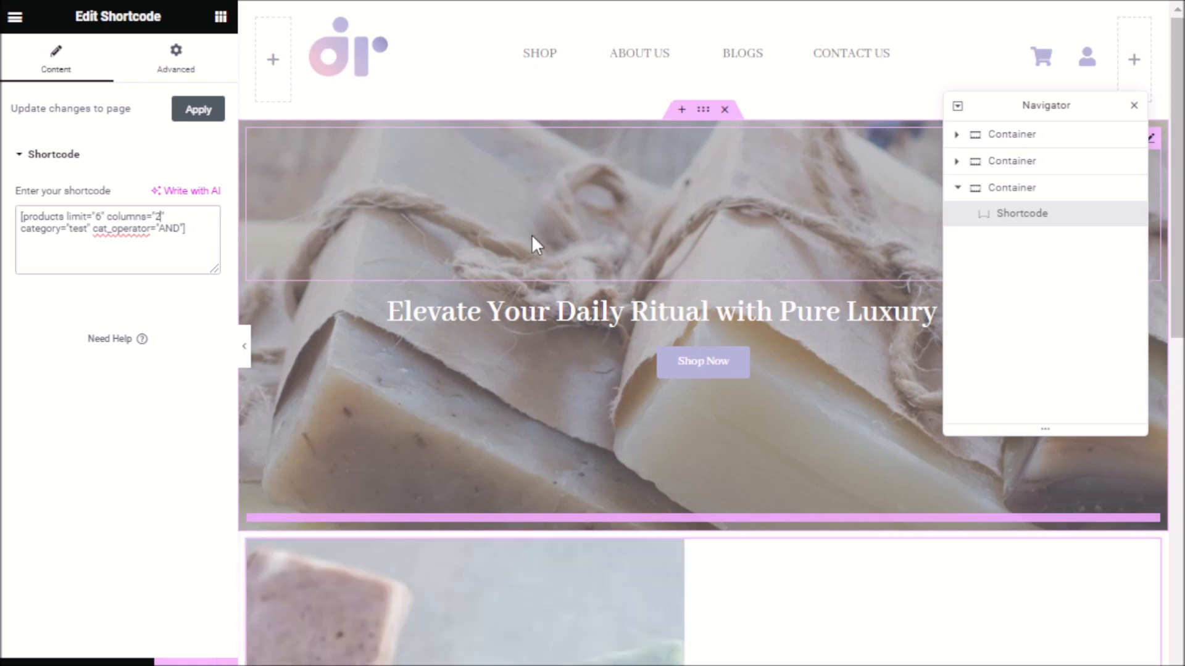
scroll("down", 3)
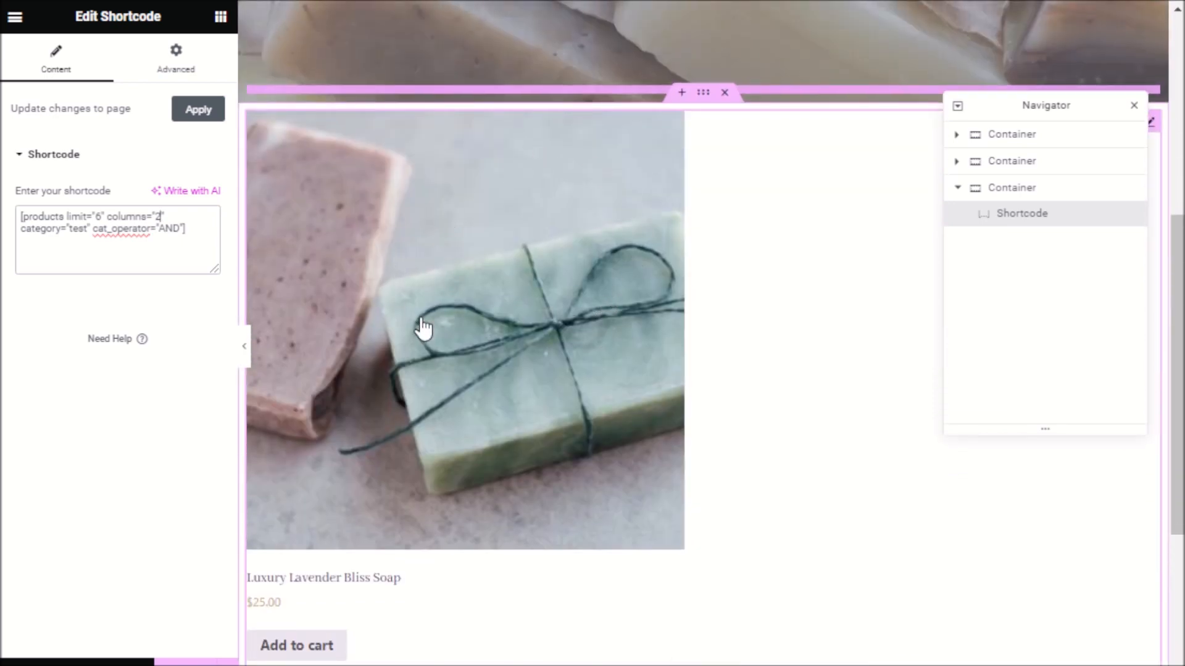
mouse_move(393, 434)
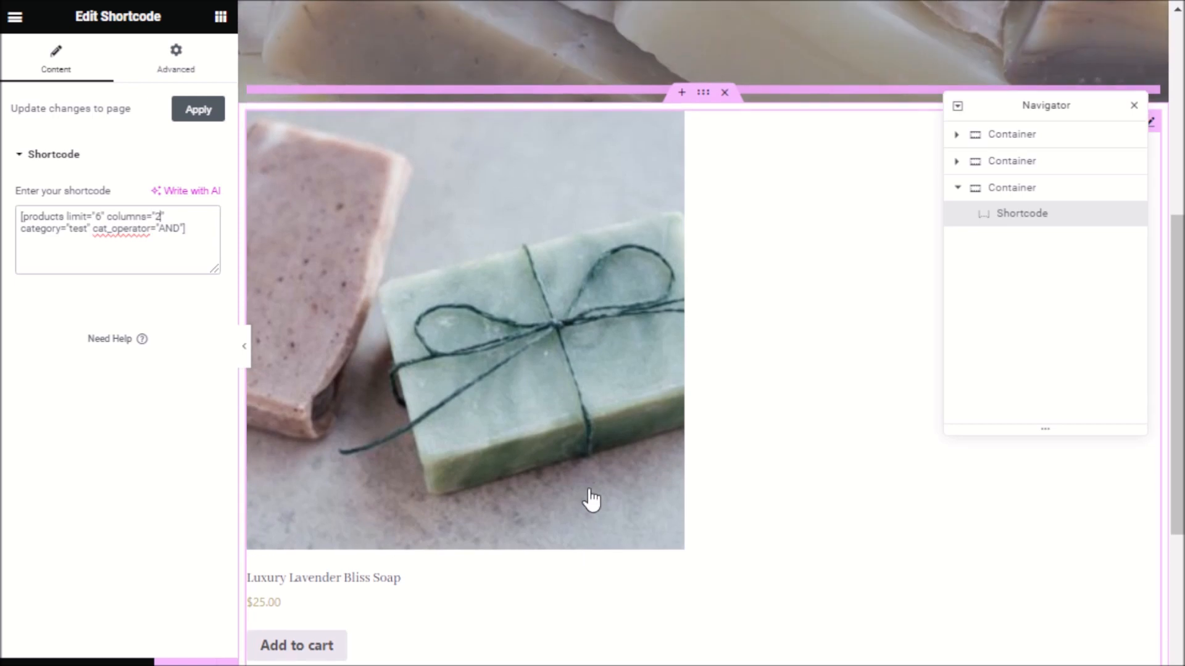
mouse_move(270, 329)
type("3")
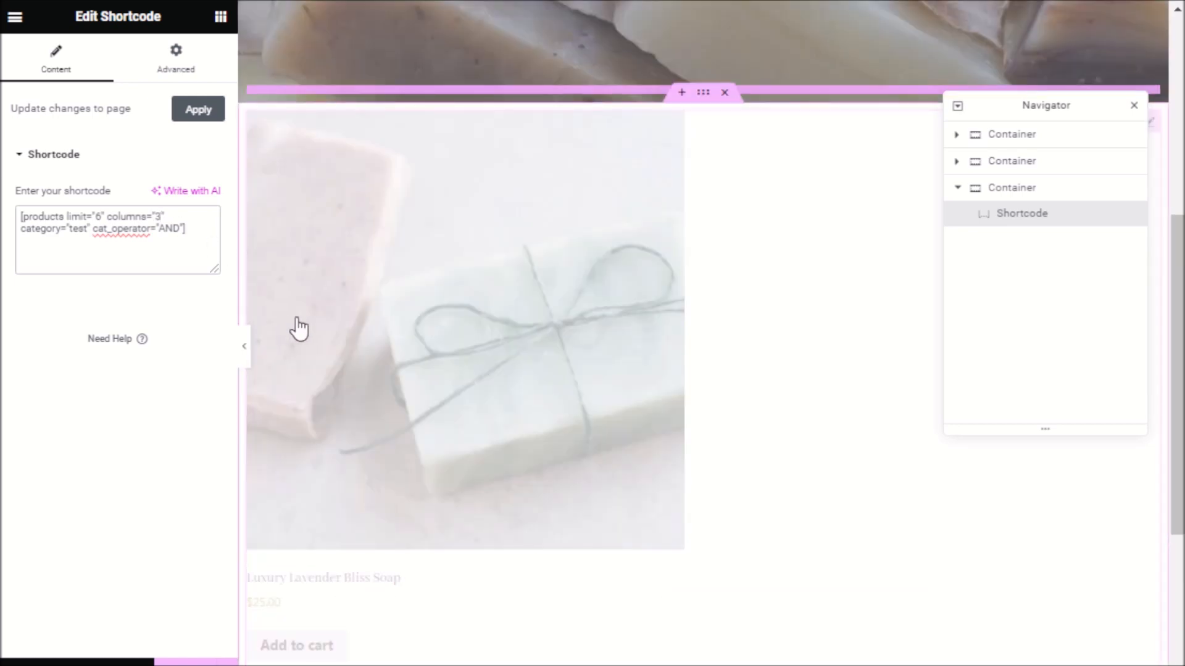
mouse_move(636, 440)
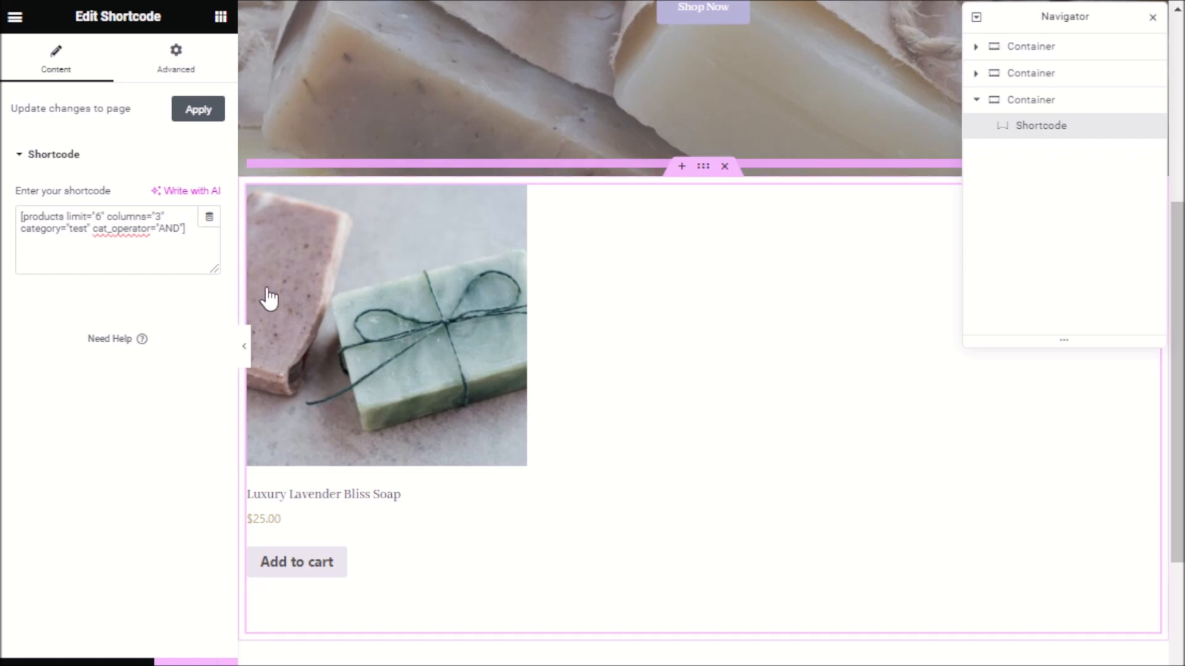
mouse_move(283, 309)
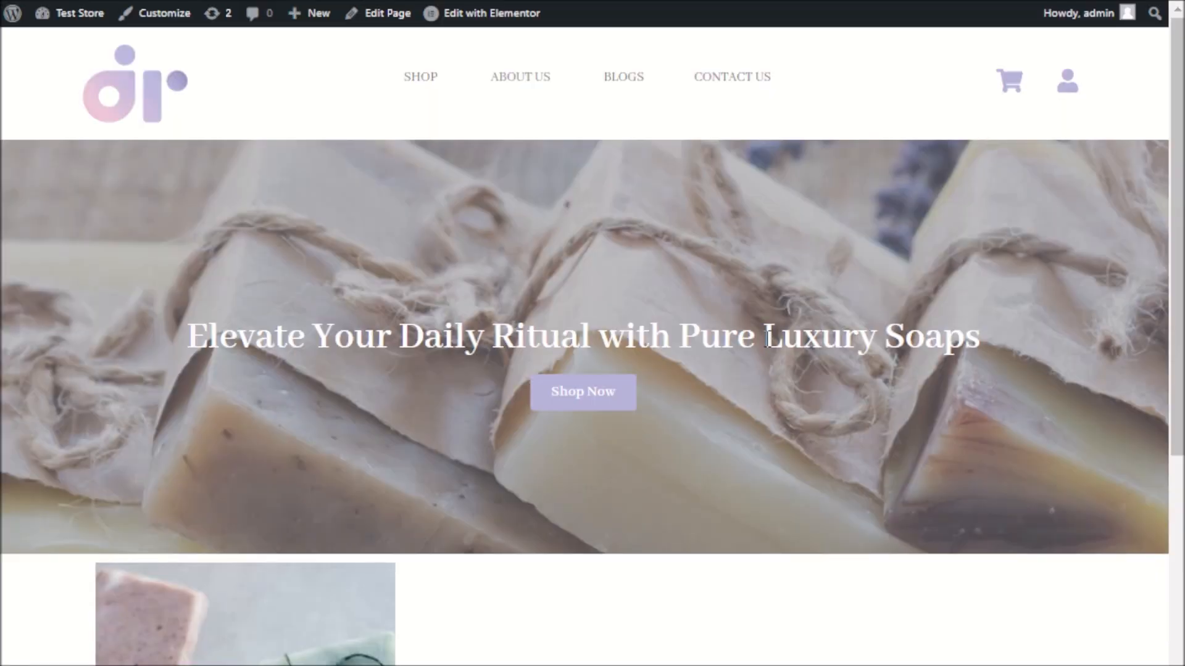
mouse_move(188, 295)
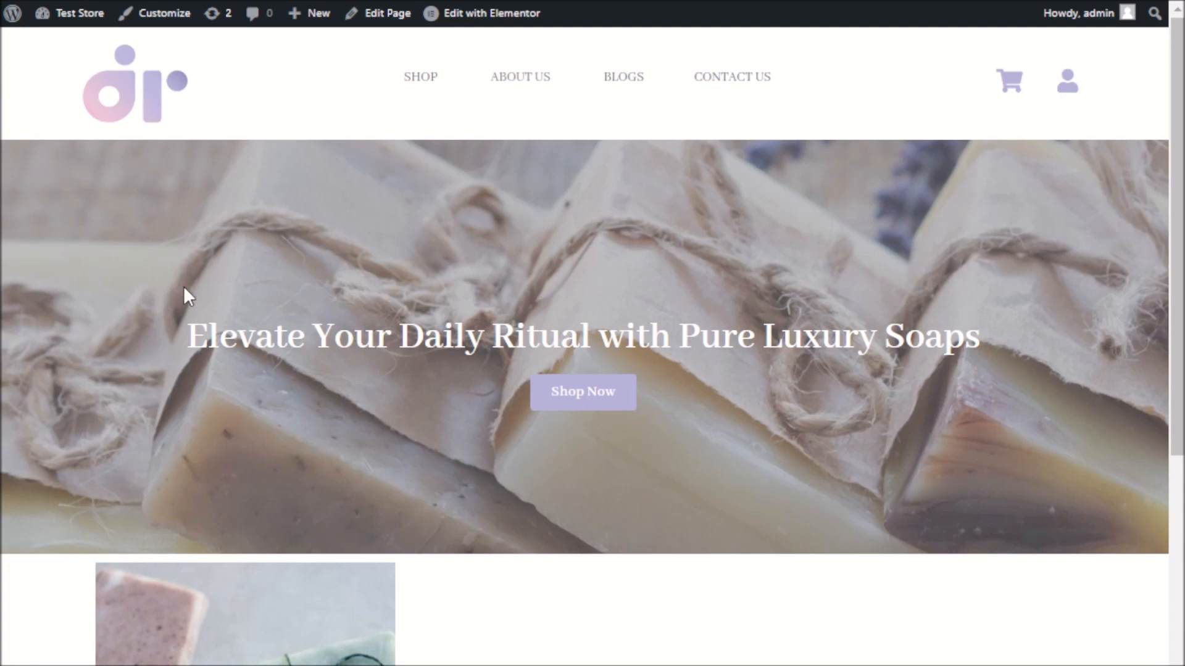
Review the smaller product on the live page, then return to the Elementor editor tab
scroll("down", 3)
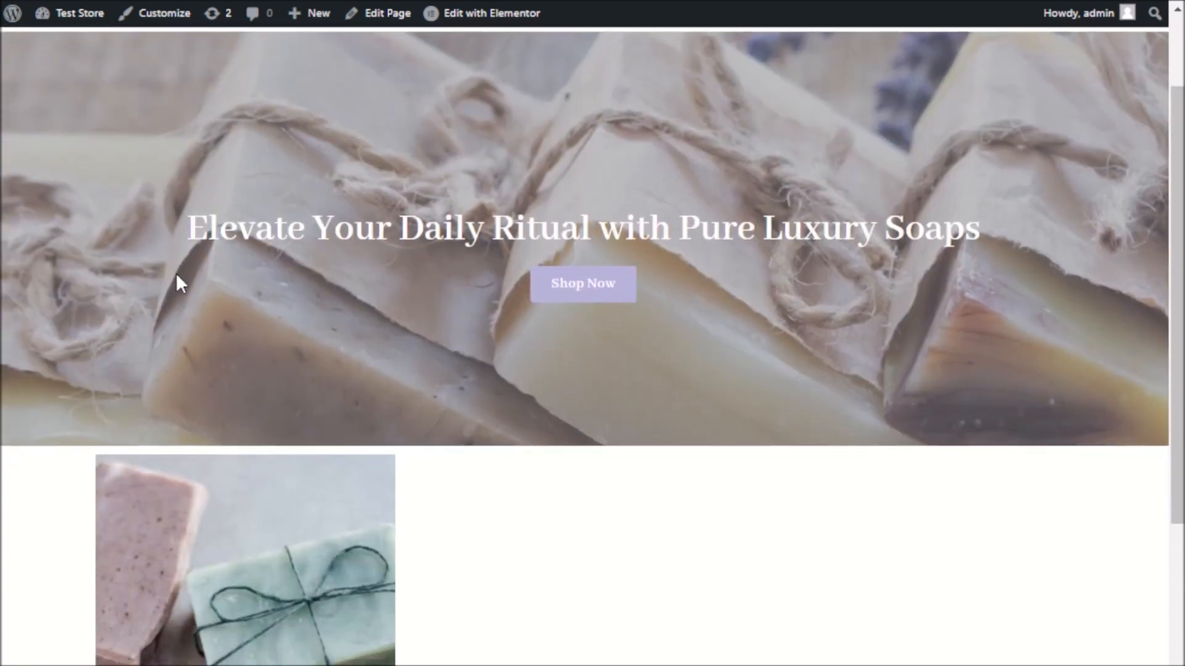
scroll("down", 3)
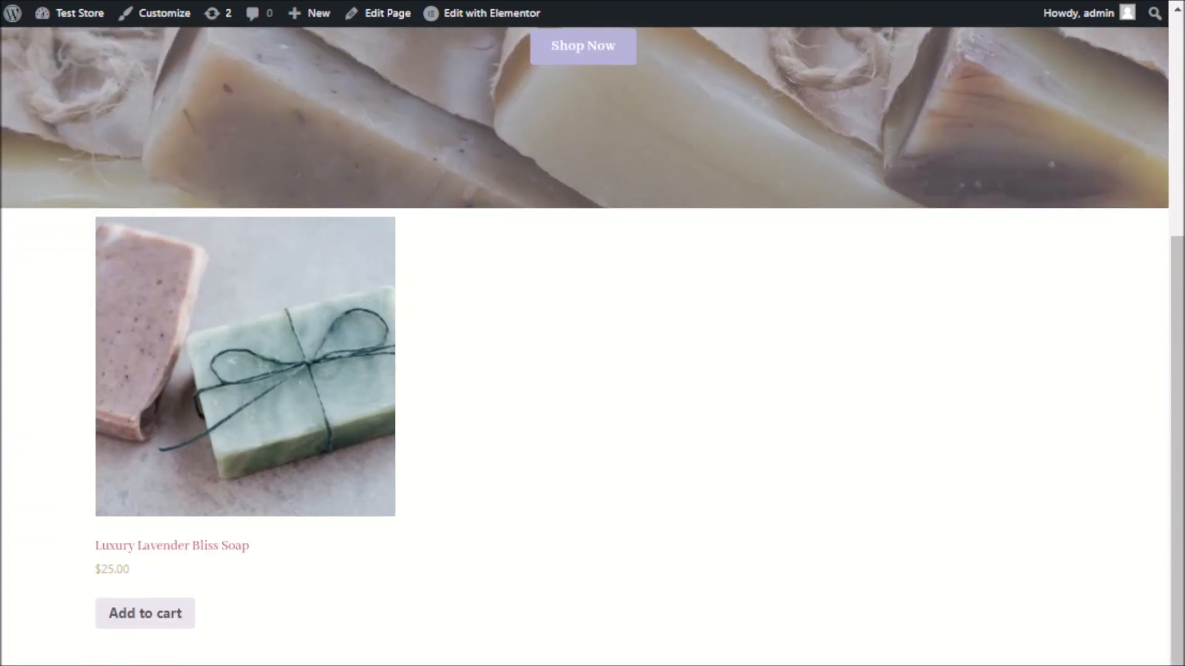
left_click(490, 13)
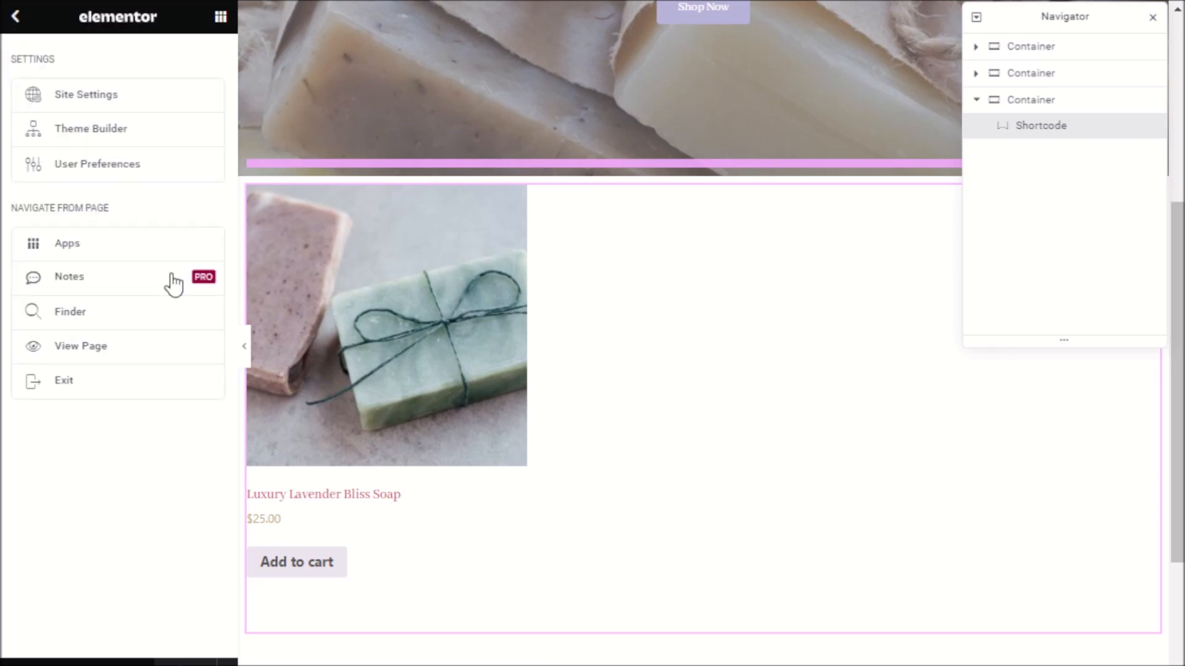
mouse_move(95, 393)
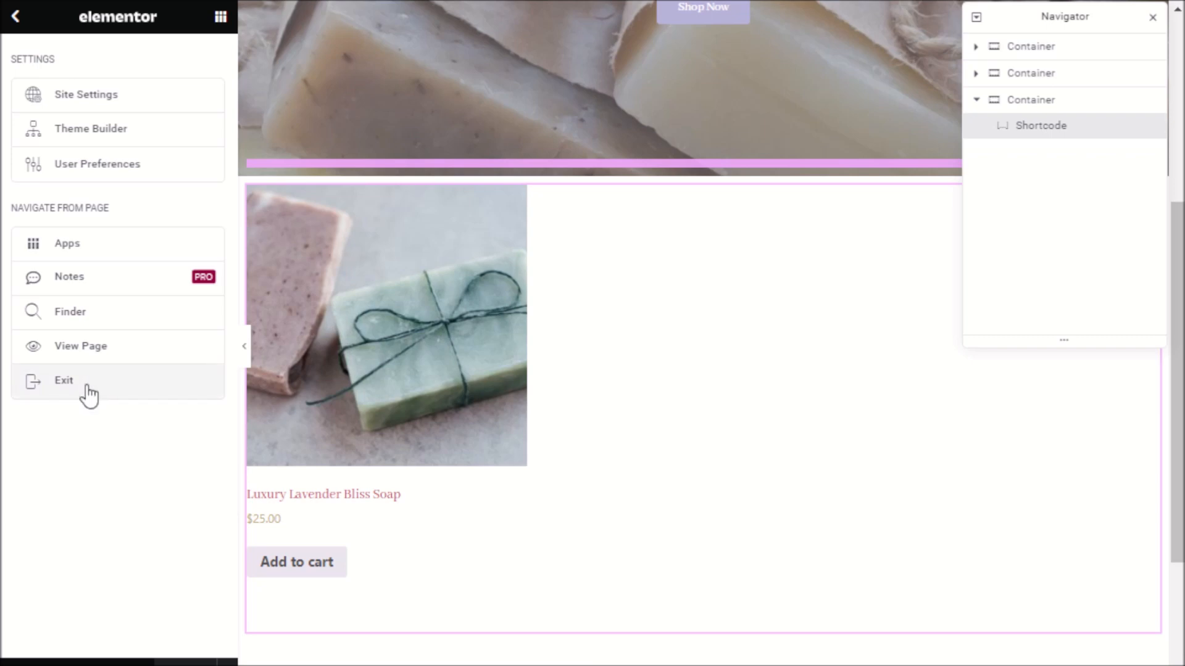
mouse_move(99, 420)
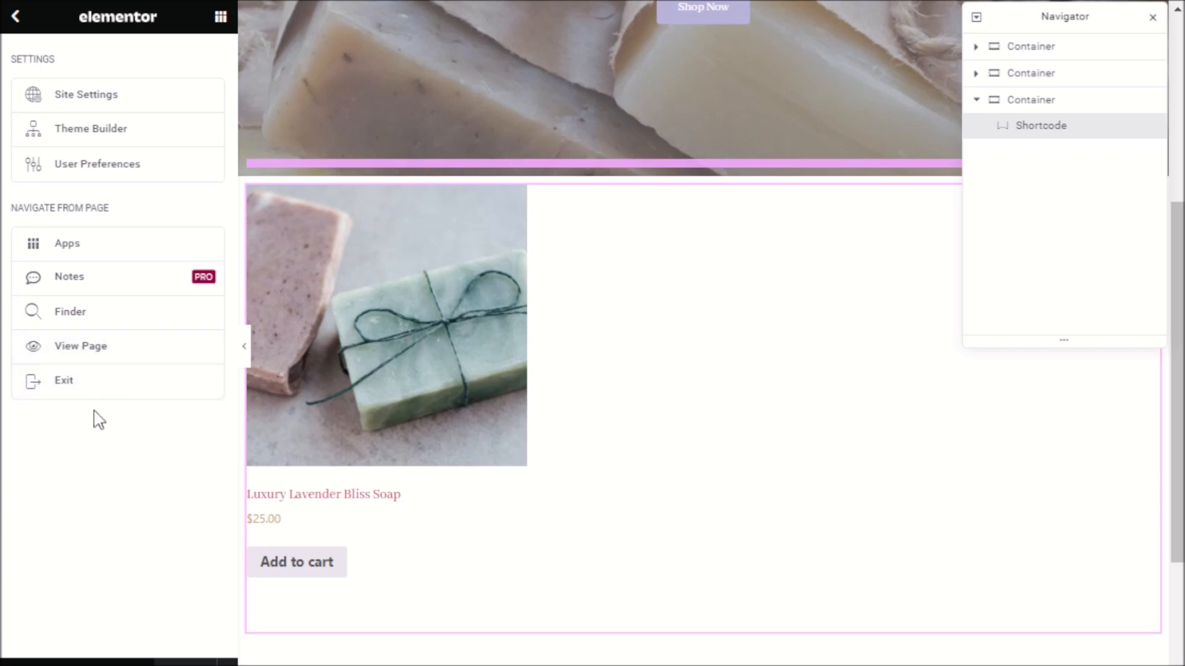